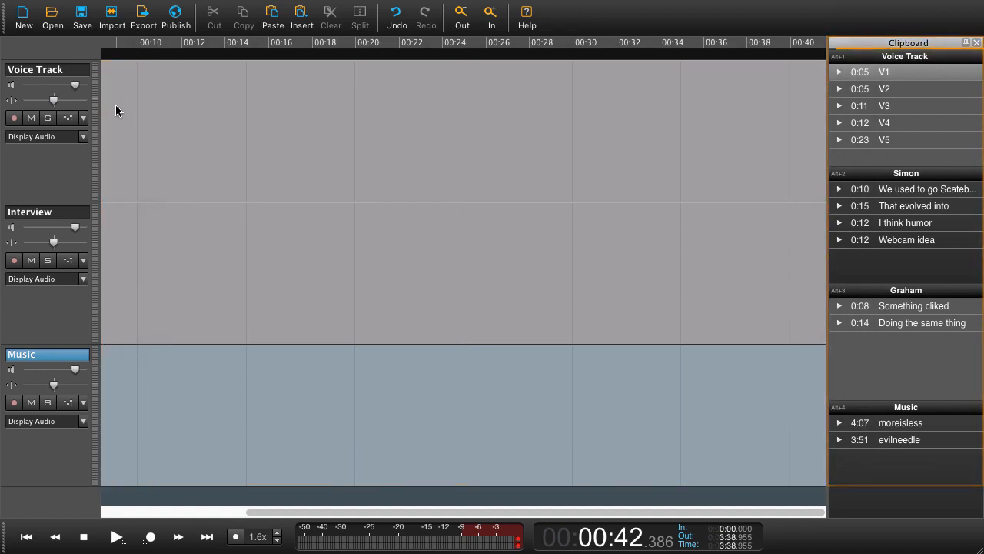
# Insert the V1 clip from the Clipboard at the Voice Track start, near 0:10
pyautogui.click(904, 56)
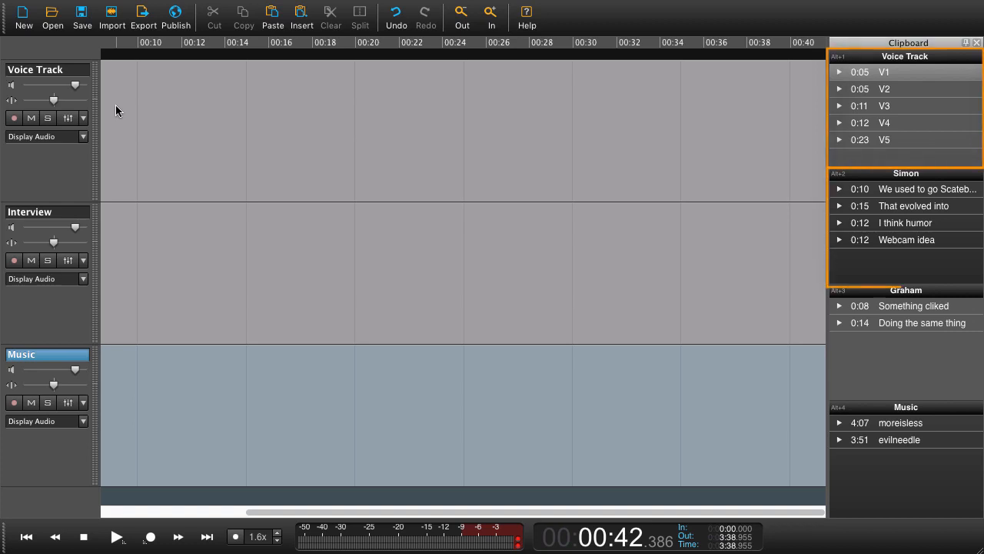
pyautogui.click(906, 173)
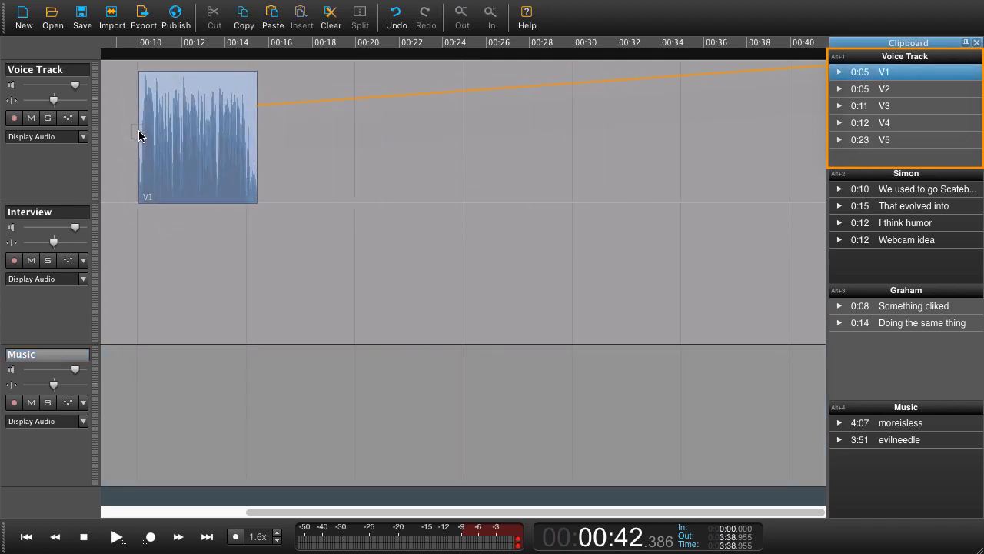
# Select V1, play it from its start and stop at its end
pyautogui.click(198, 138)
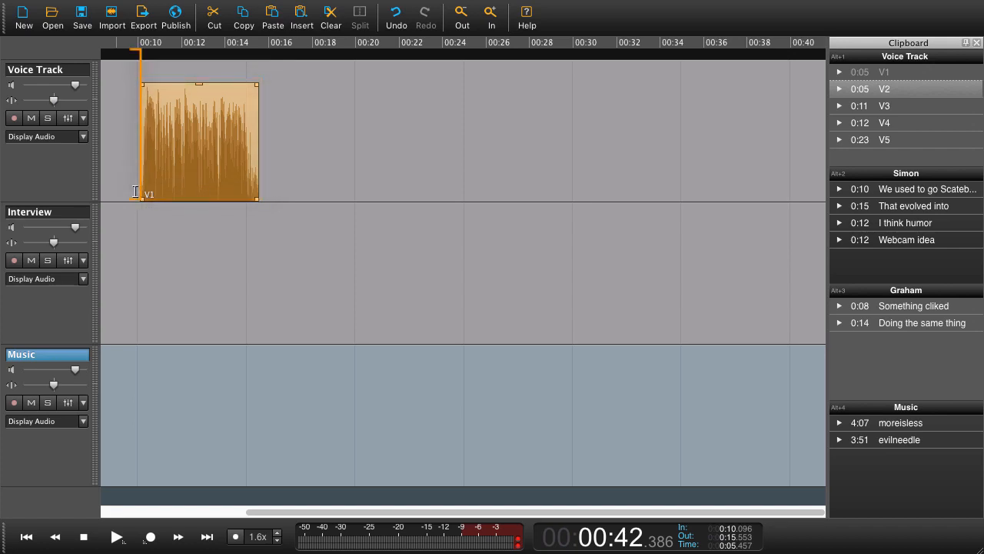
pyautogui.click(198, 139)
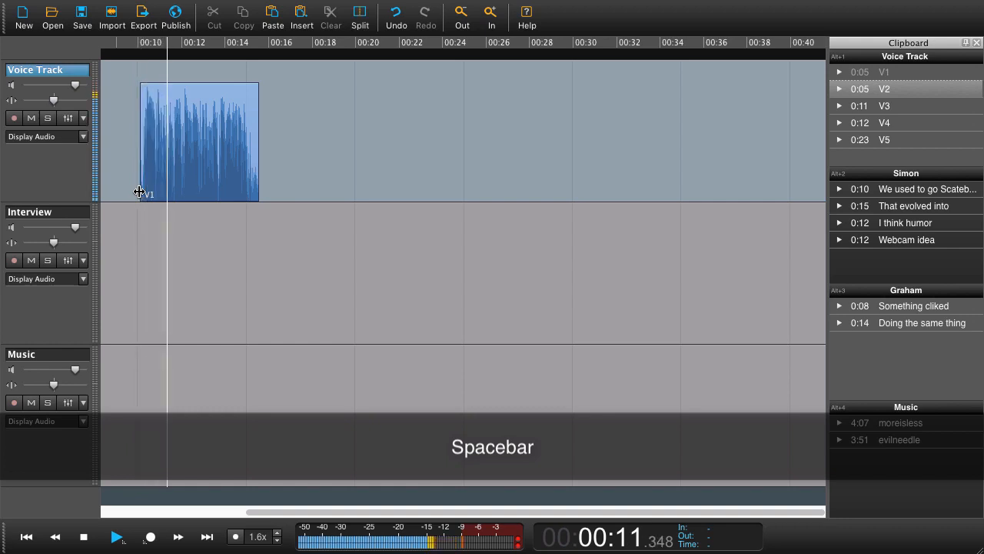
pyautogui.press('space')
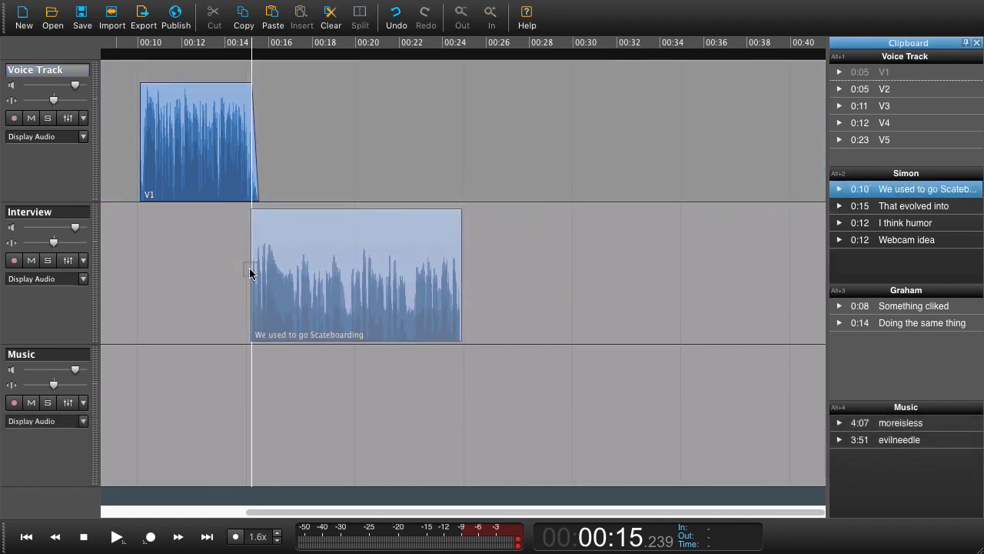
# Select Simon's skateboarding interview clip and park the playback point at its end
pyautogui.click(356, 273)
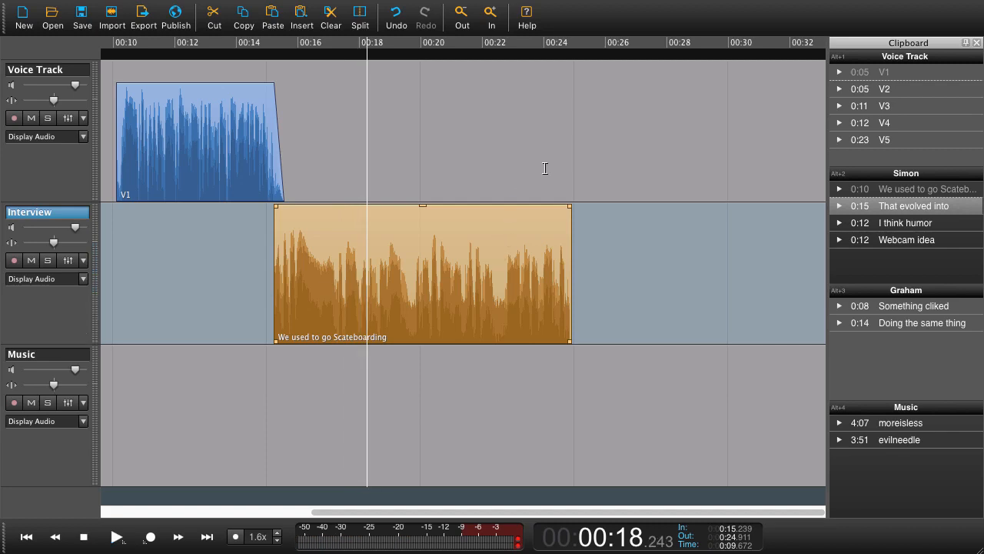
pyautogui.moveTo(555, 167)
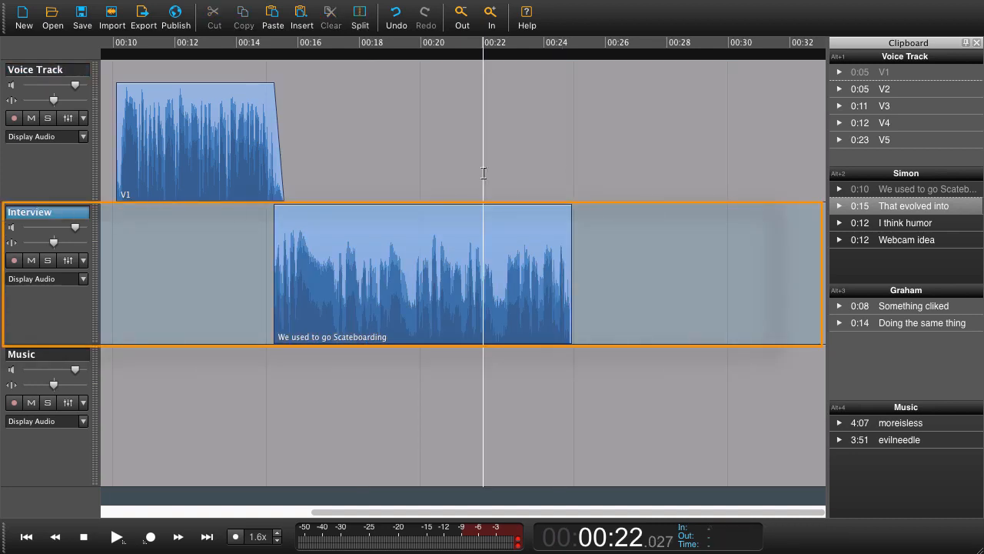
pyautogui.press('shift+right')
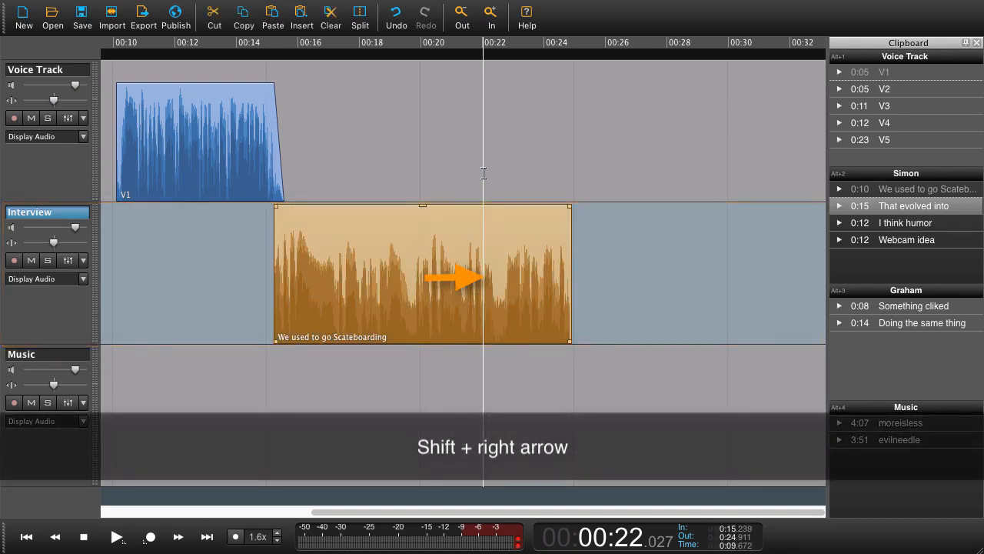
pyautogui.press('shift+right')
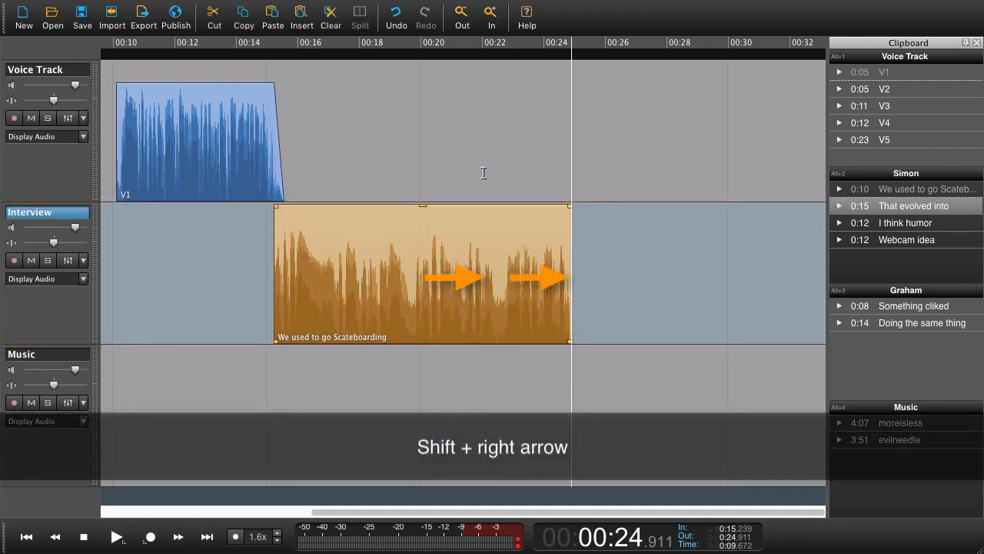
pyautogui.press('shift+right')
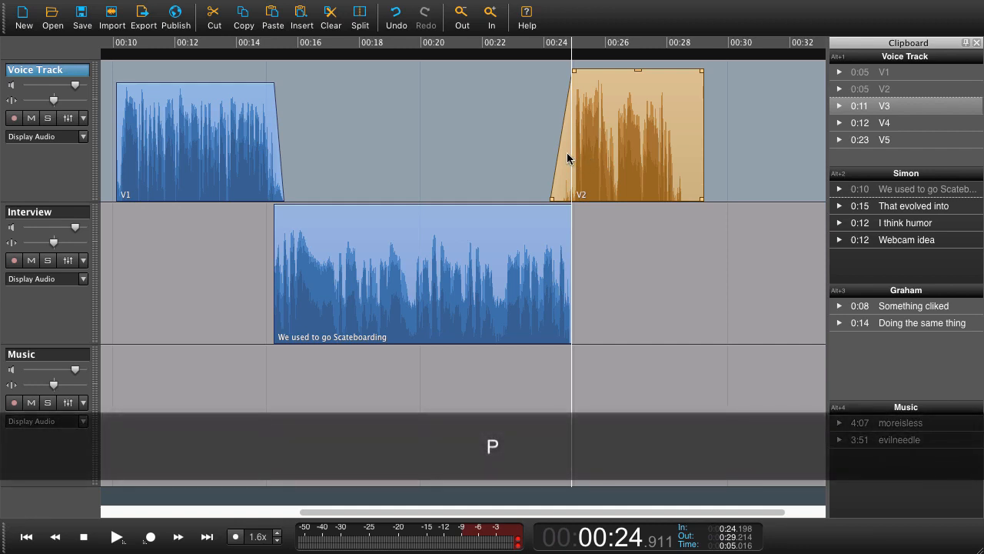
# Listen back to the newly inserted V2 clip on the Voice Track
pyautogui.click(116, 536)
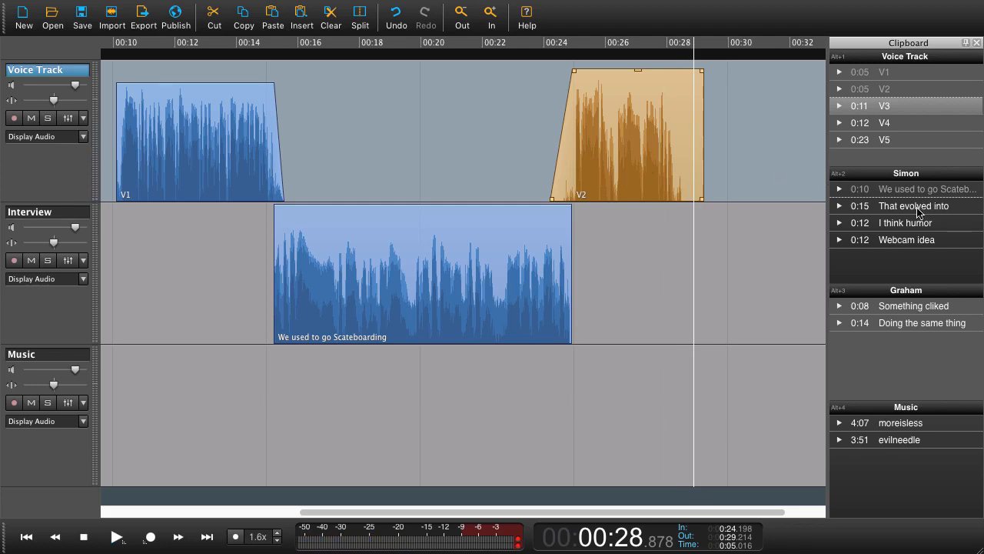
# Insert Simon's 'That evolved into' clip on the Interview track and select it
pyautogui.click(912, 205)
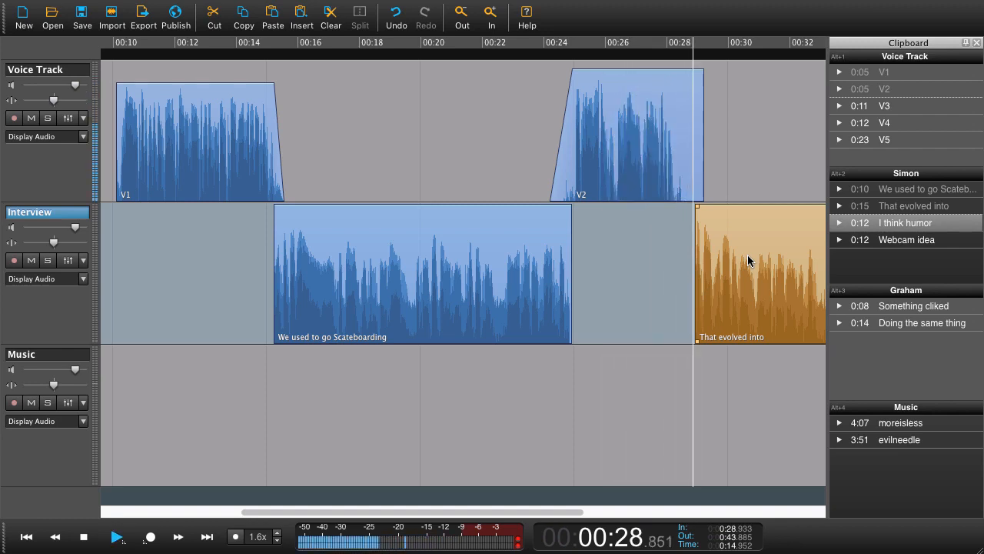
pyautogui.click(118, 536)
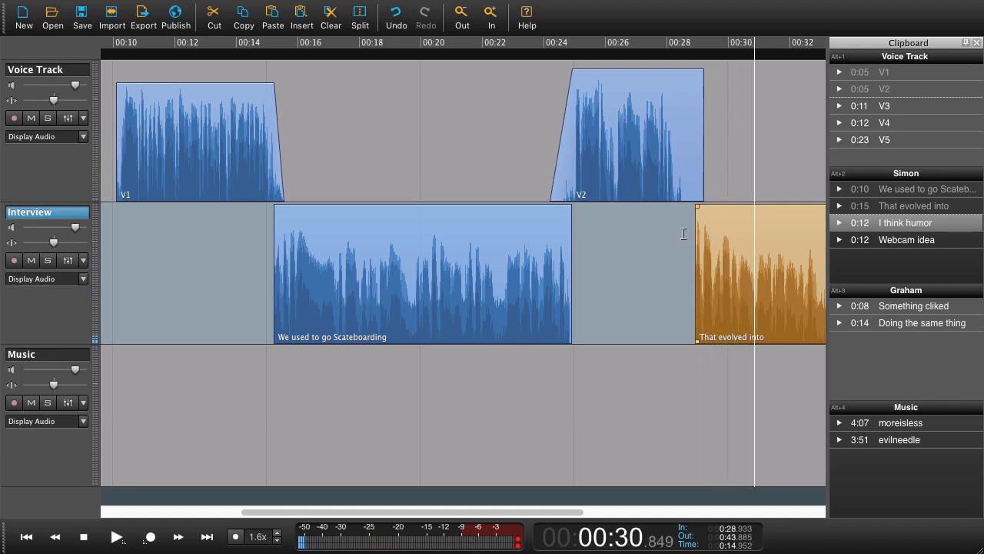
pyautogui.moveTo(674, 215)
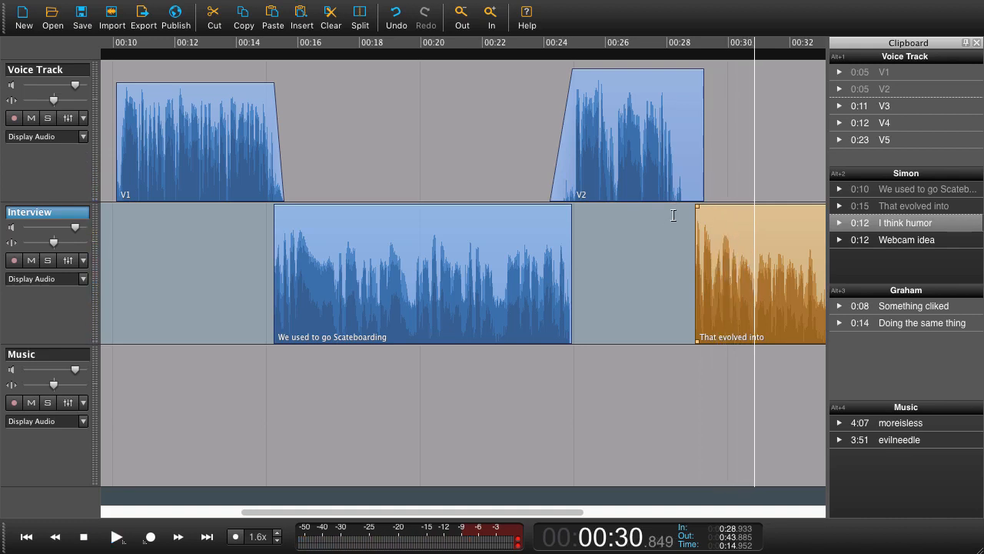
pyautogui.moveTo(629, 236)
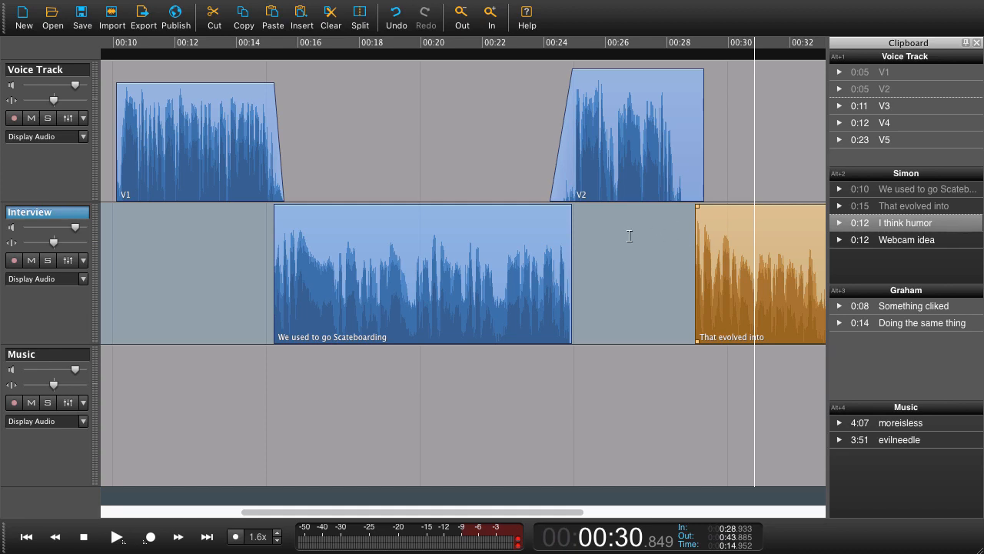
pyautogui.hscroll(3)
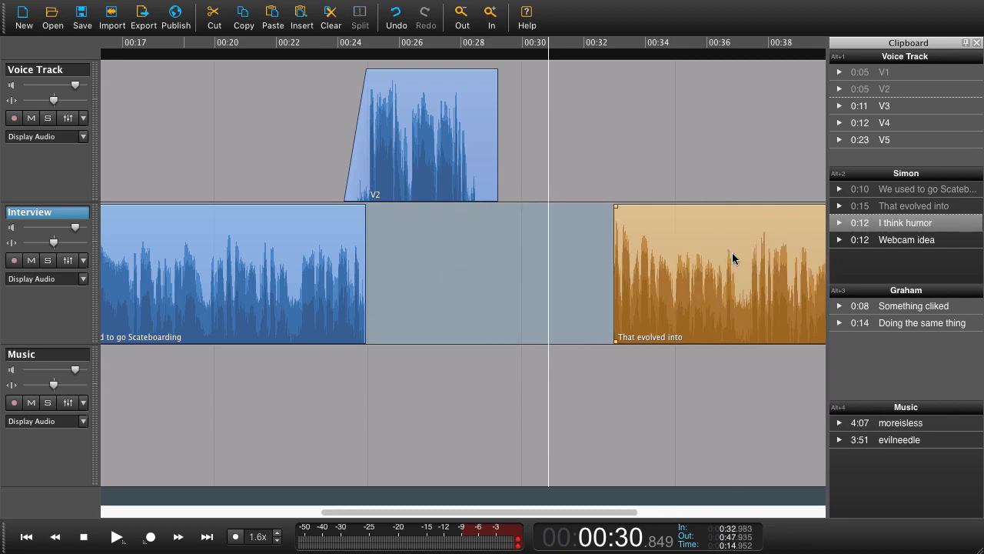
pyautogui.moveTo(457, 252)
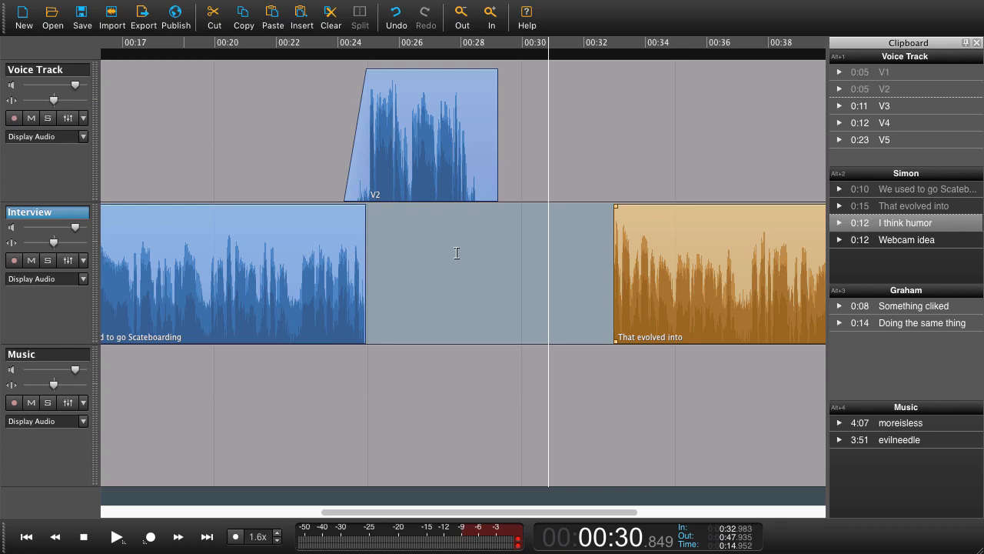
pyautogui.moveTo(399, 254)
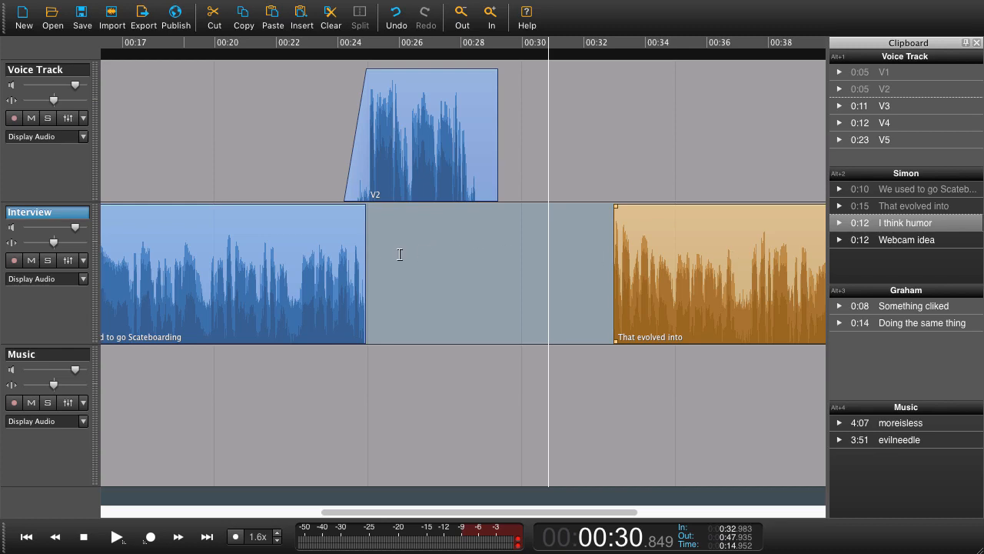
pyautogui.moveTo(332, 168)
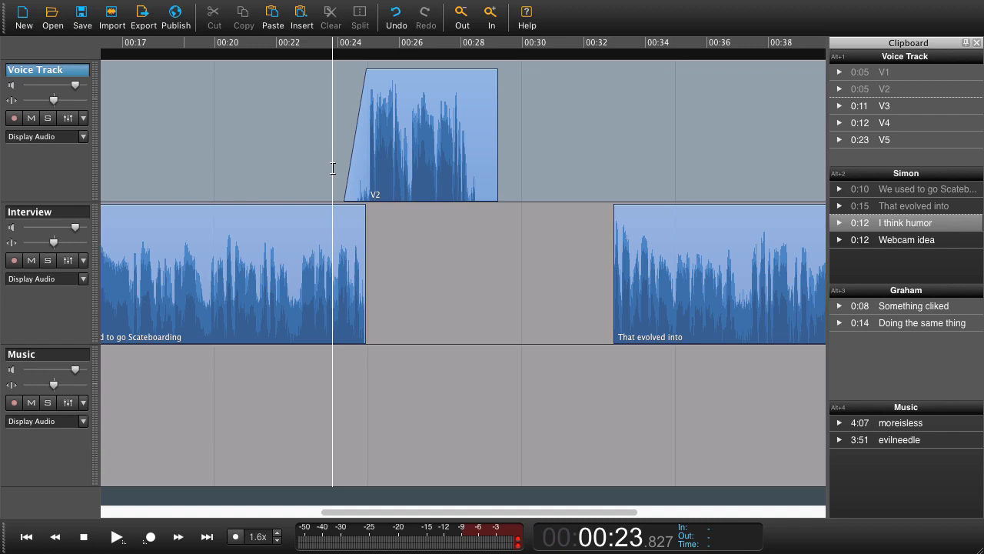
# Play V2, then slide 'That evolved into' left so it starts at V2's end
pyautogui.click(117, 536)
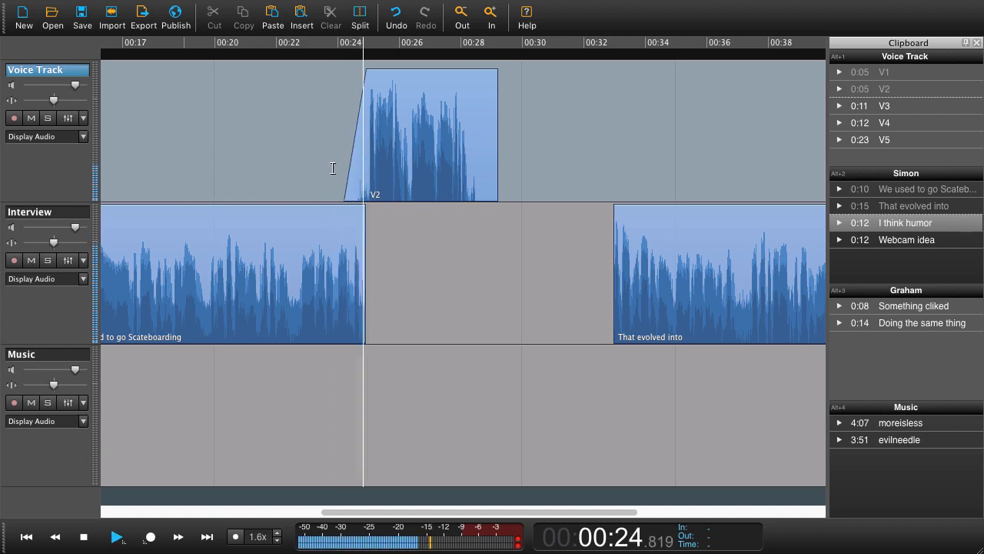
pyautogui.press('space')
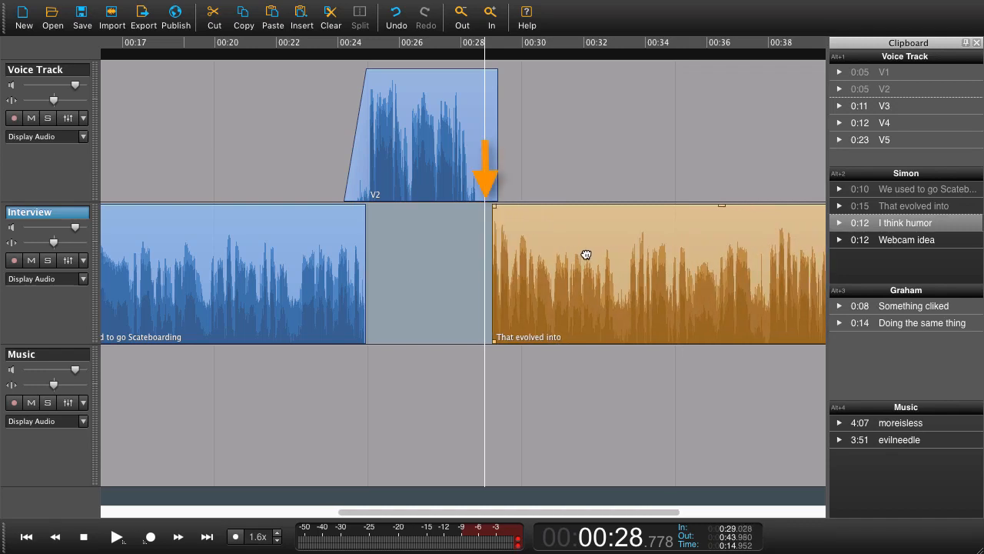
pyautogui.moveTo(584, 273); pyautogui.dragTo(718, 273)
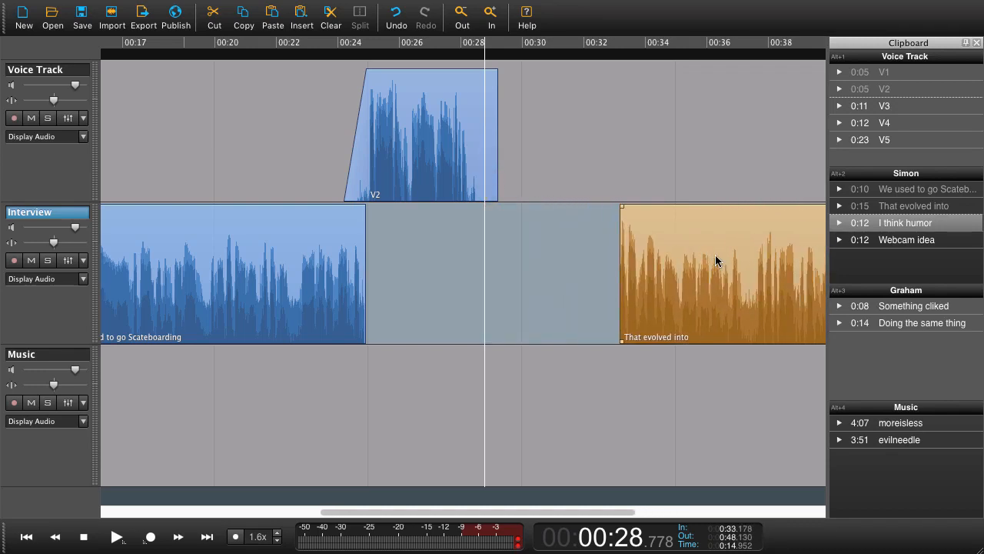
pyautogui.press('shift+cmd+left')
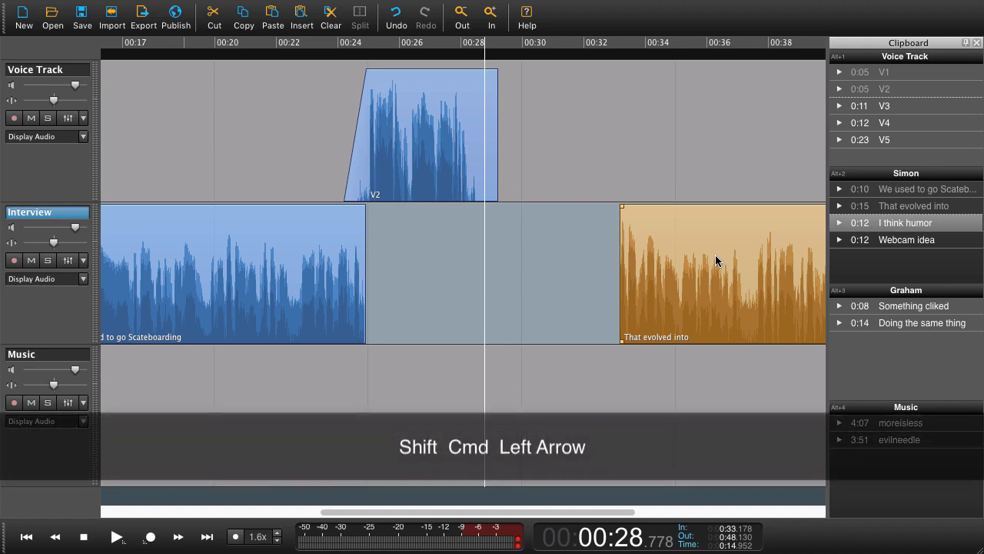
pyautogui.press('shift+ctrl+Left')
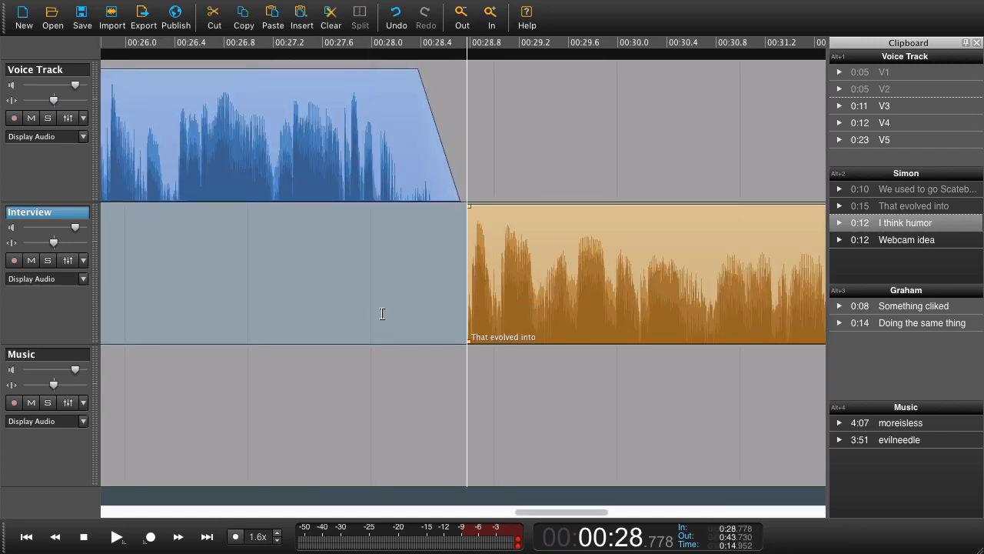
pyautogui.moveTo(431, 290)
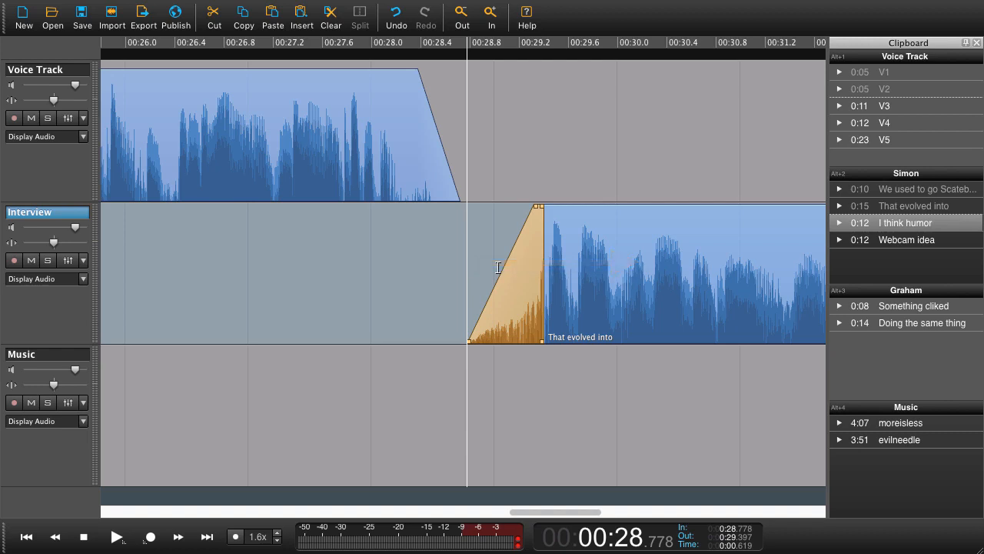
# Extend 'That evolved into' earlier so its fade-in overlaps V2's fade-out
pyautogui.click(625, 271)
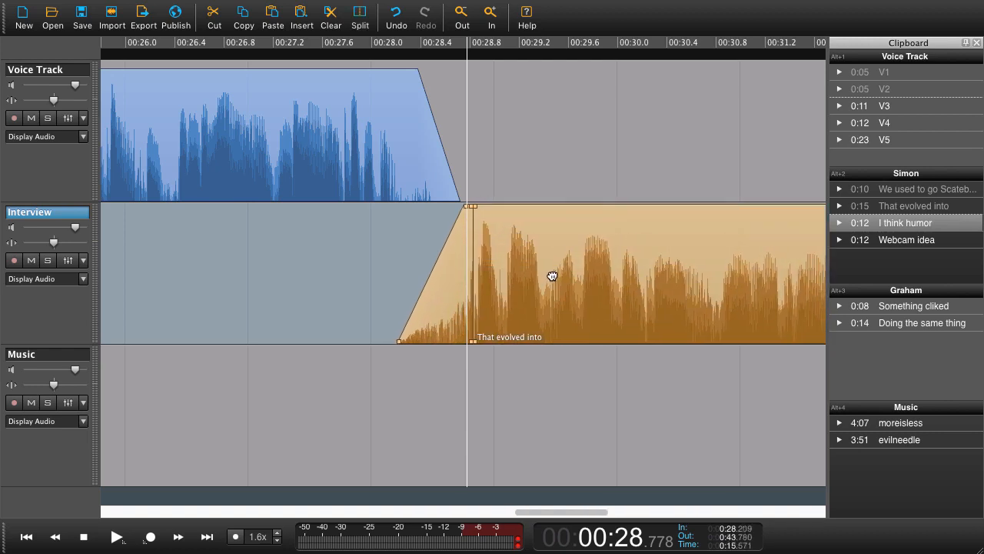
pyautogui.click(118, 536)
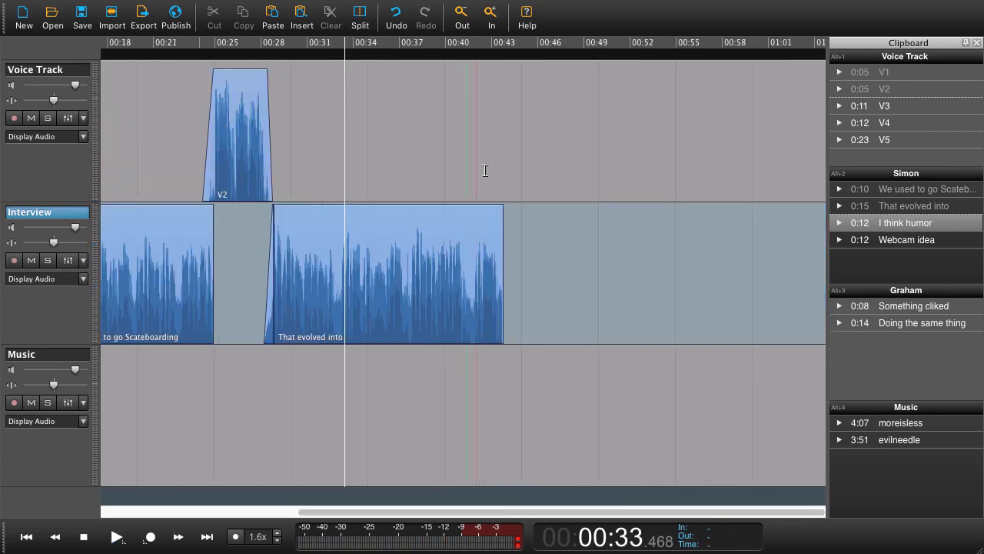
# Jump to the end of 'That evolved into', zoom in and target the Voice Track
pyautogui.press('shift+right')
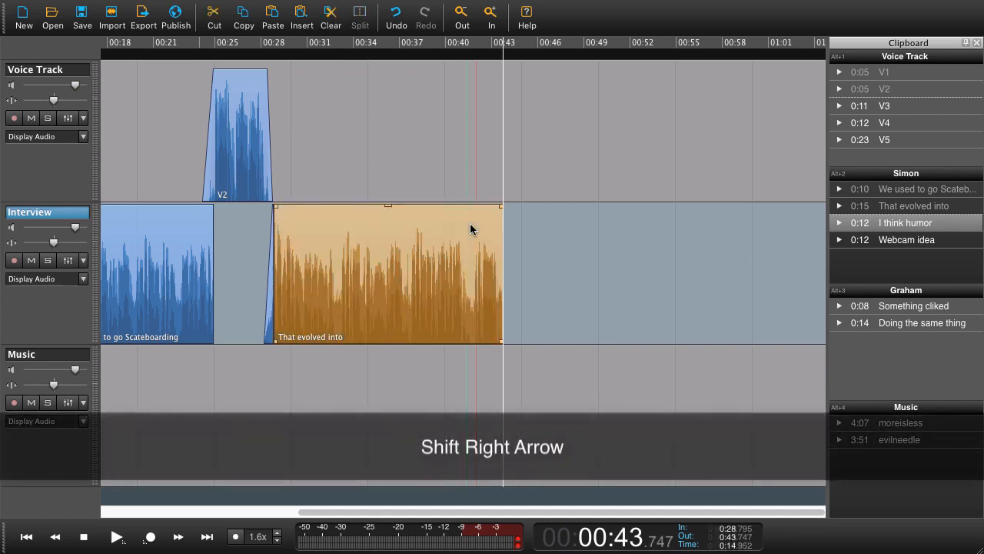
pyautogui.press('j')
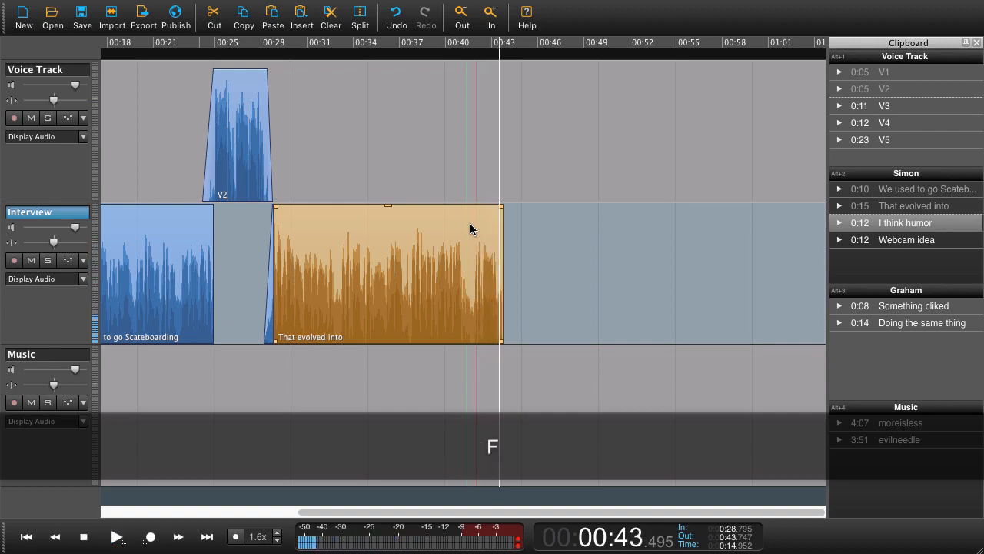
pyautogui.moveTo(496, 240)
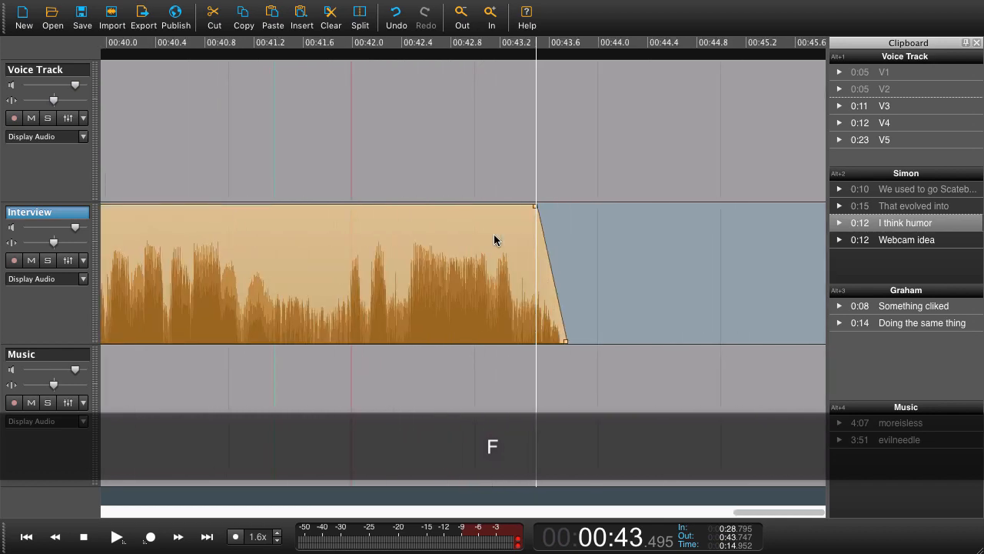
pyautogui.press('Up')
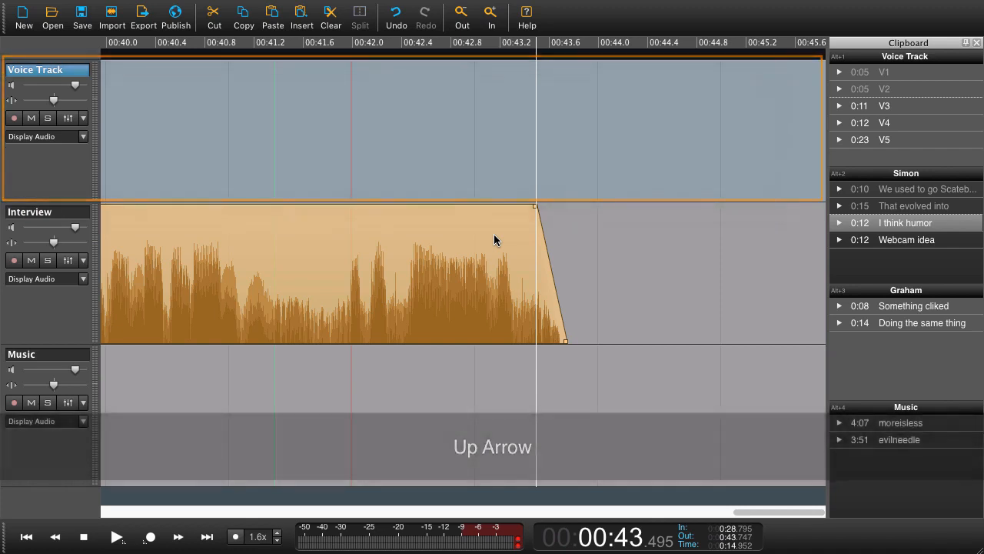
pyautogui.press('Up')
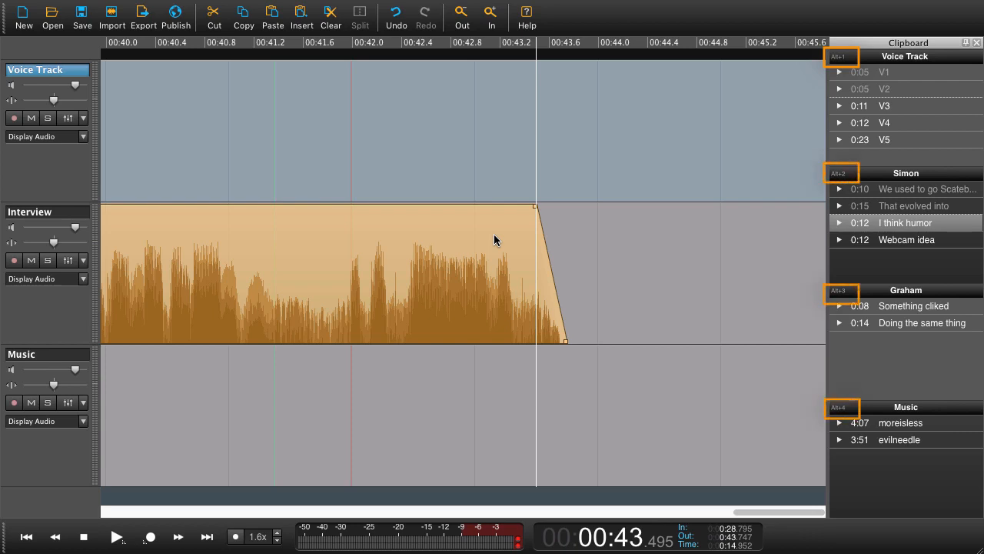
# Insert V3 at the playhead, nudge it slightly earlier, and jump to its end
pyautogui.press('alt+1')
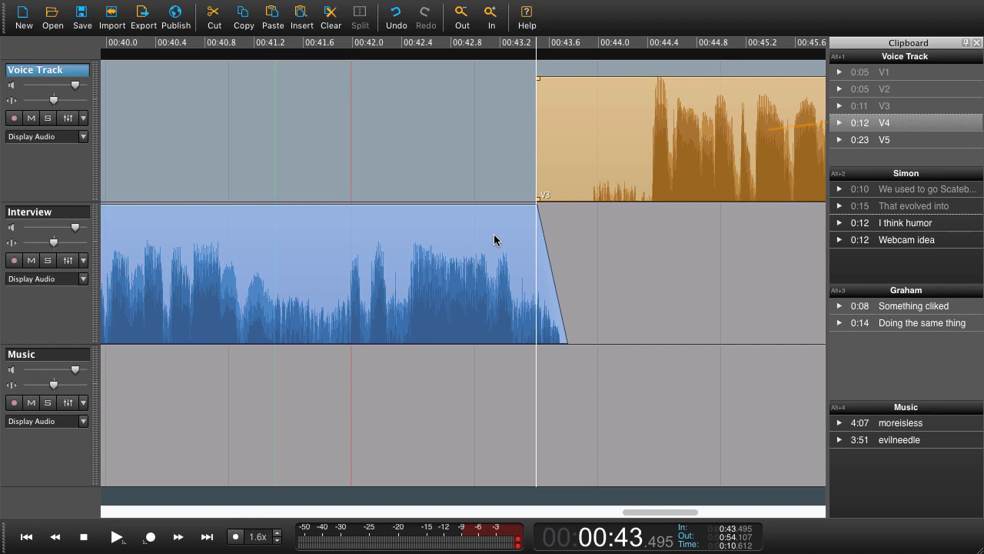
pyautogui.click(680, 135)
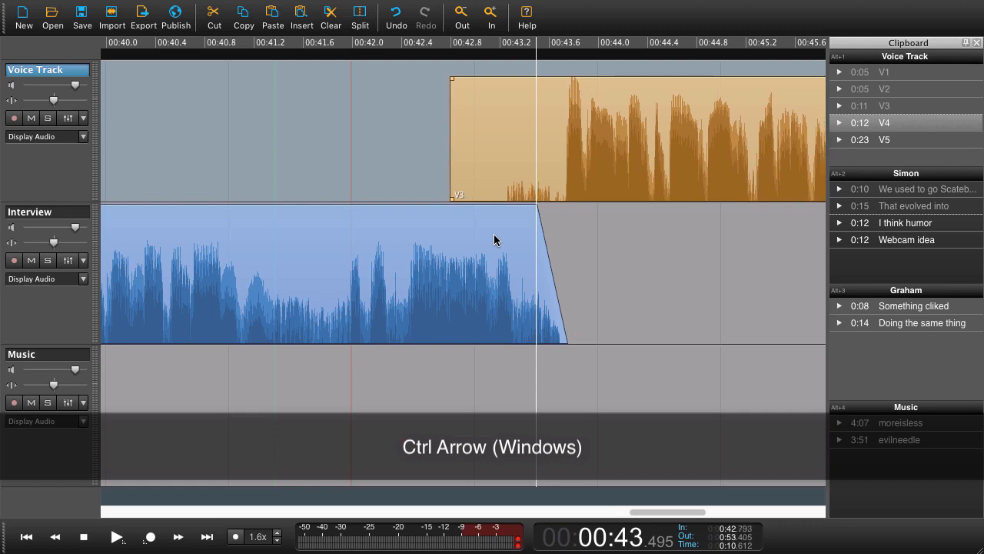
pyautogui.press('ctrl+Left')
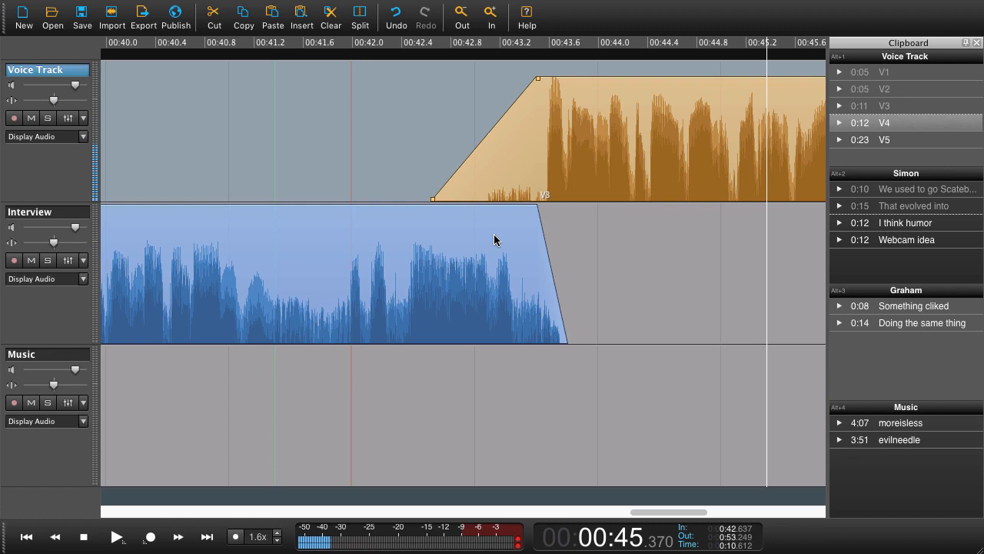
pyautogui.press('shift+Right')
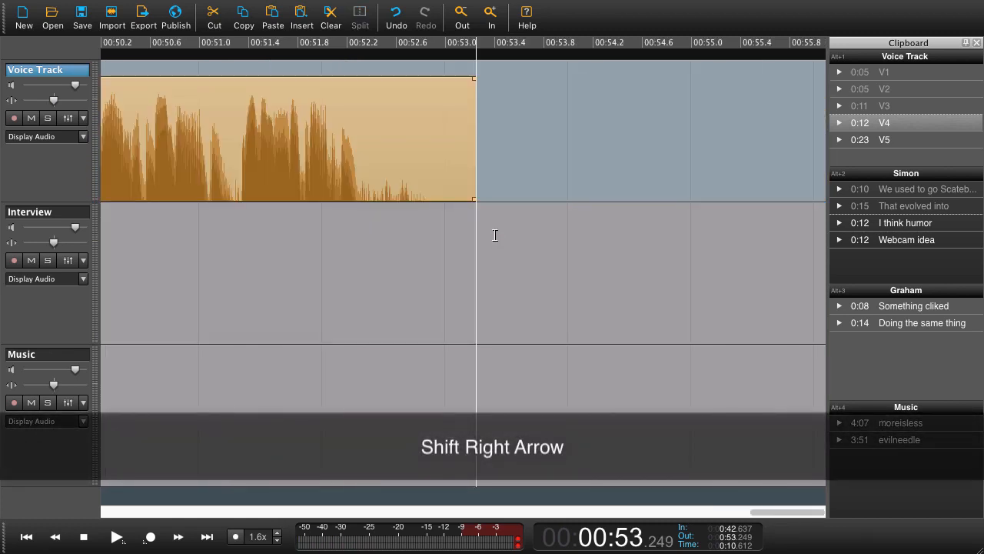
# Preview V3's ending, target the Interview track and insert the next Simon clip
pyautogui.press('j')
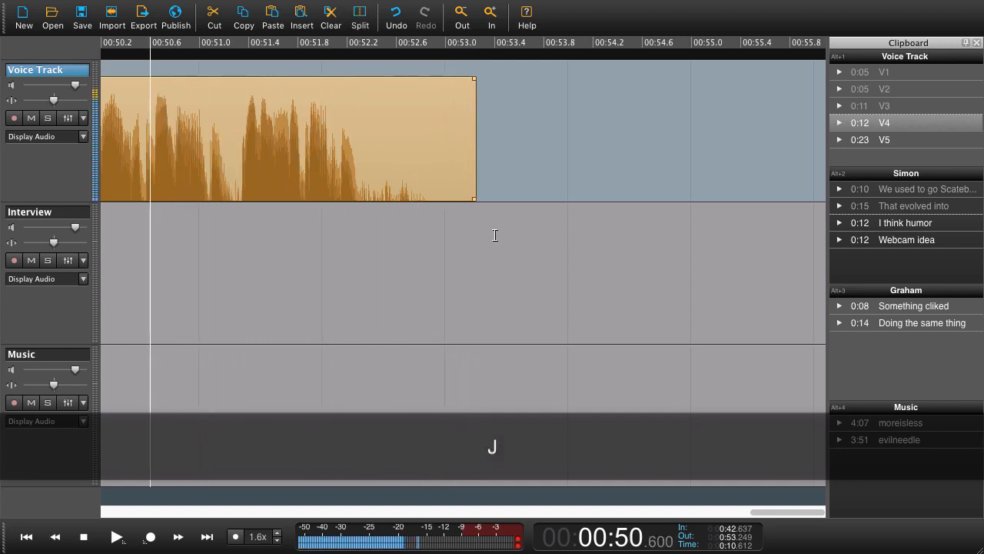
pyautogui.press('space')
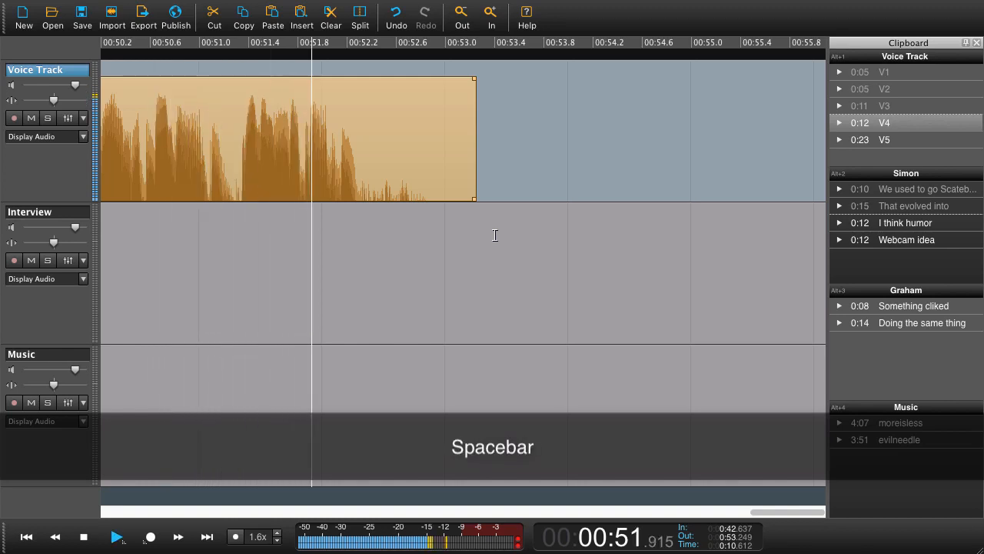
pyautogui.press('space')
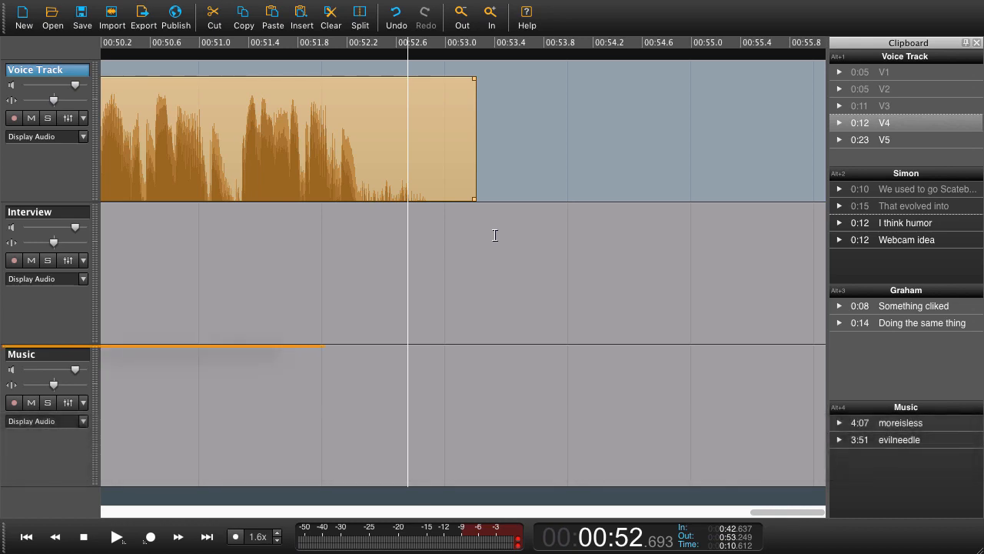
pyautogui.press('Down')
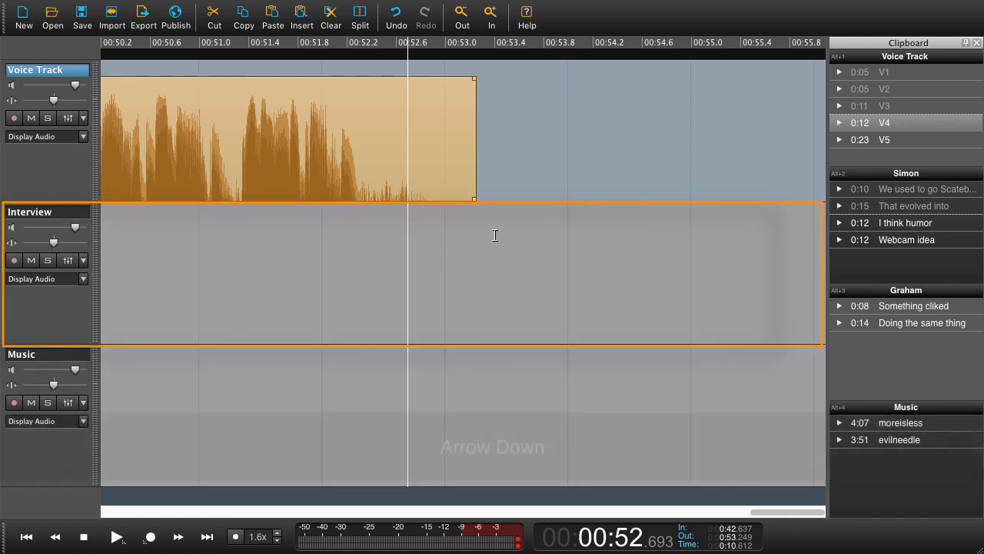
pyautogui.press('Down')
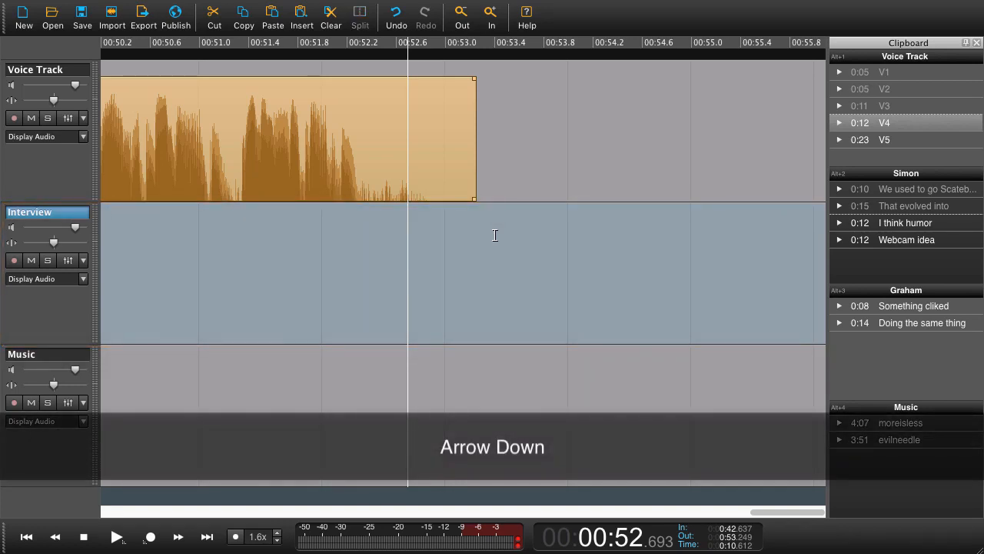
pyautogui.press('alt+2')
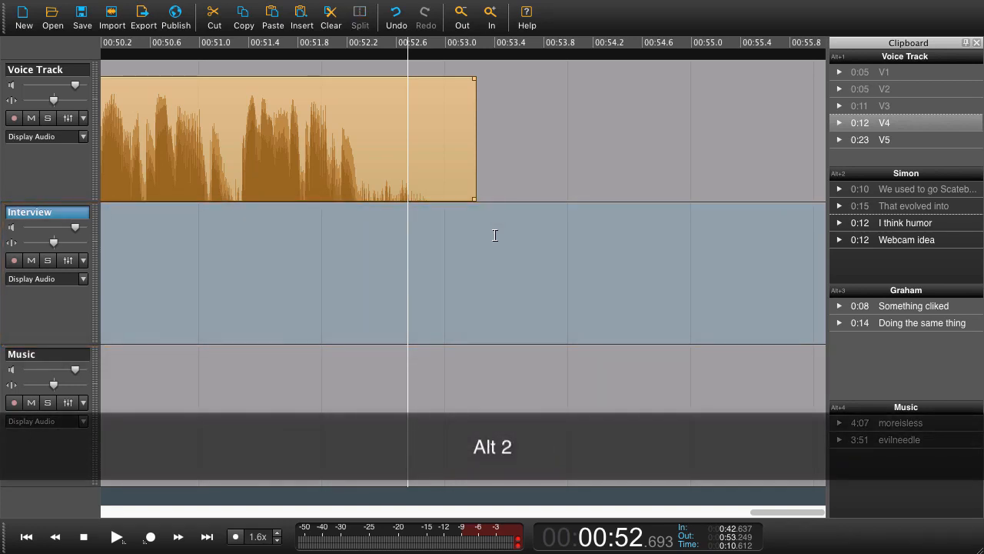
# Preview the 'I think humor' interview clip and nudge it earlier over V3's tail
pyautogui.click(838, 172)
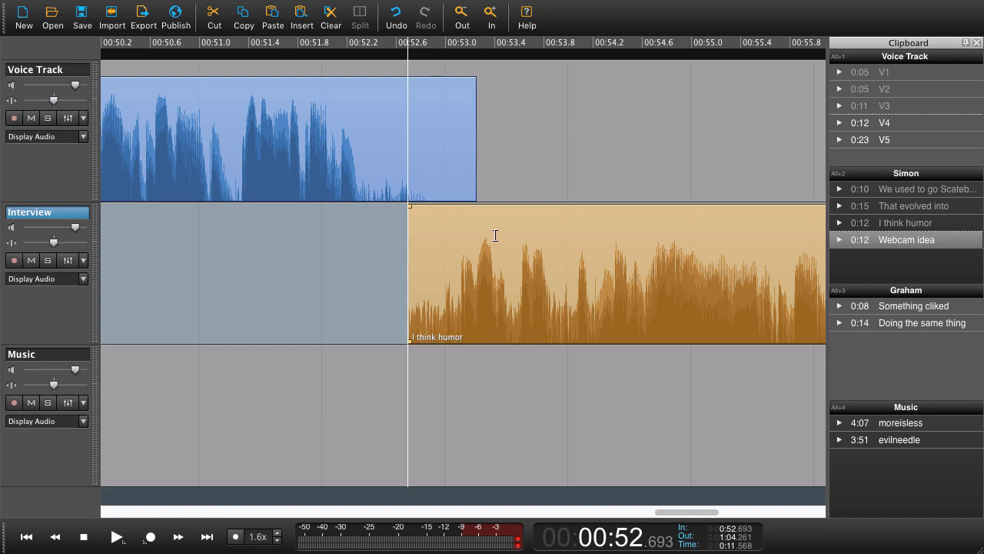
pyautogui.click(117, 536)
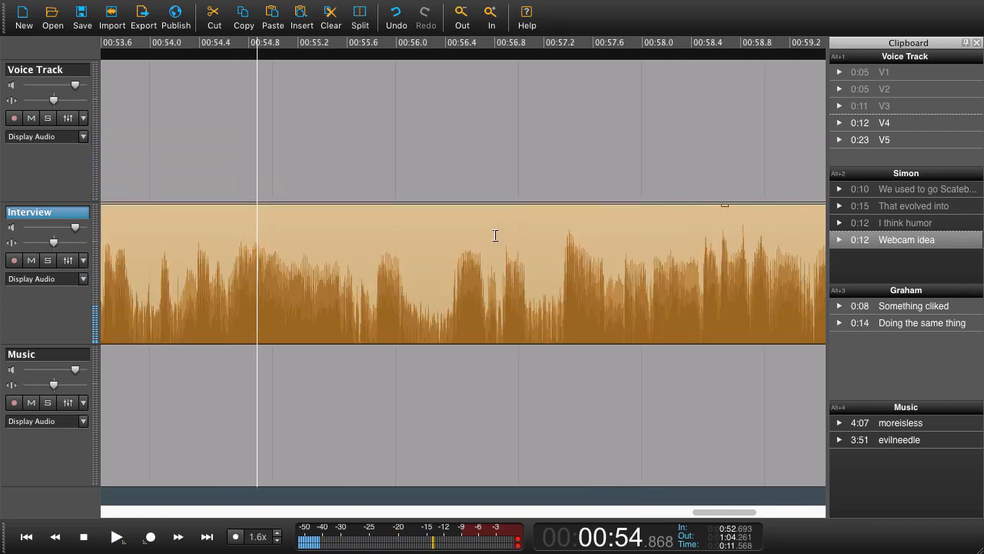
pyautogui.press('cmd+Left')
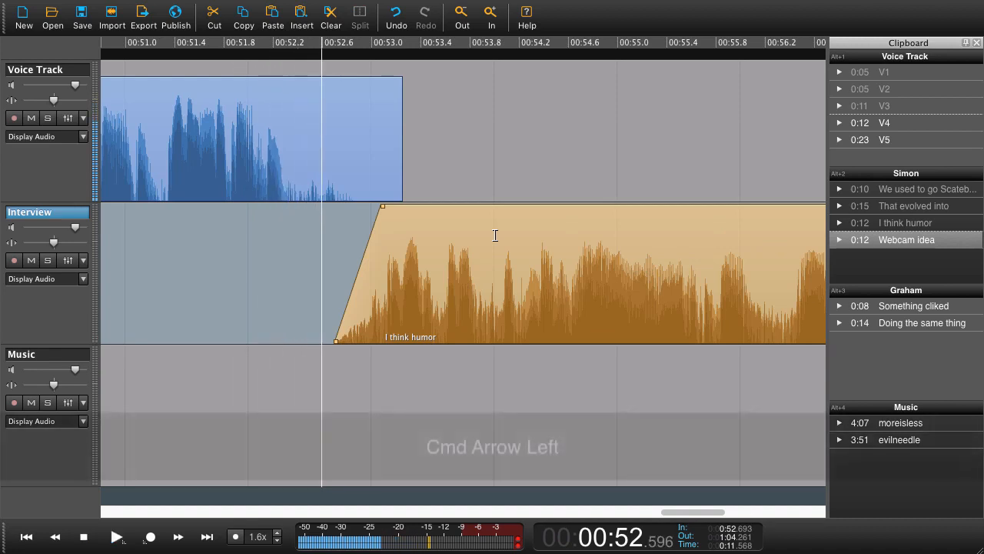
pyautogui.press('cmd+Left')
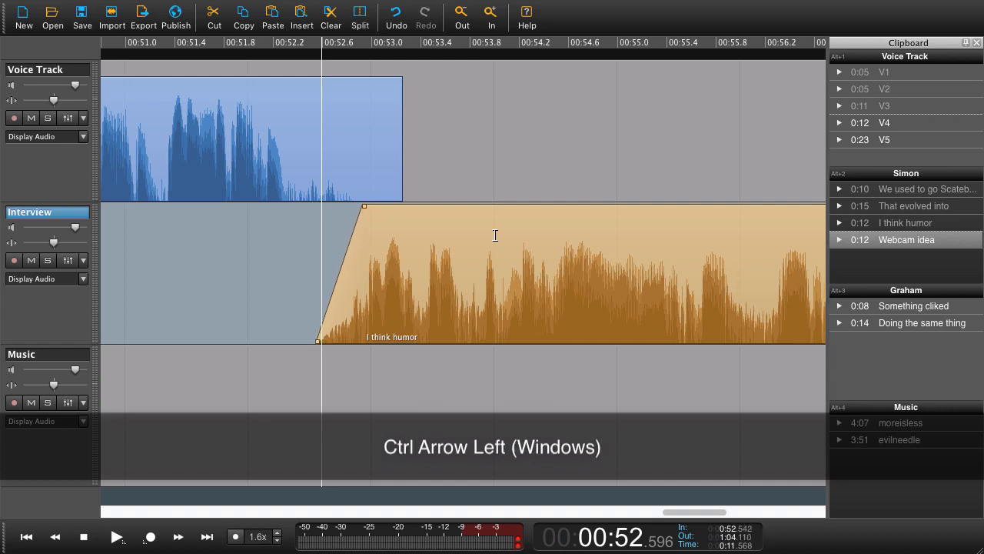
pyautogui.press('ctrl+Left')
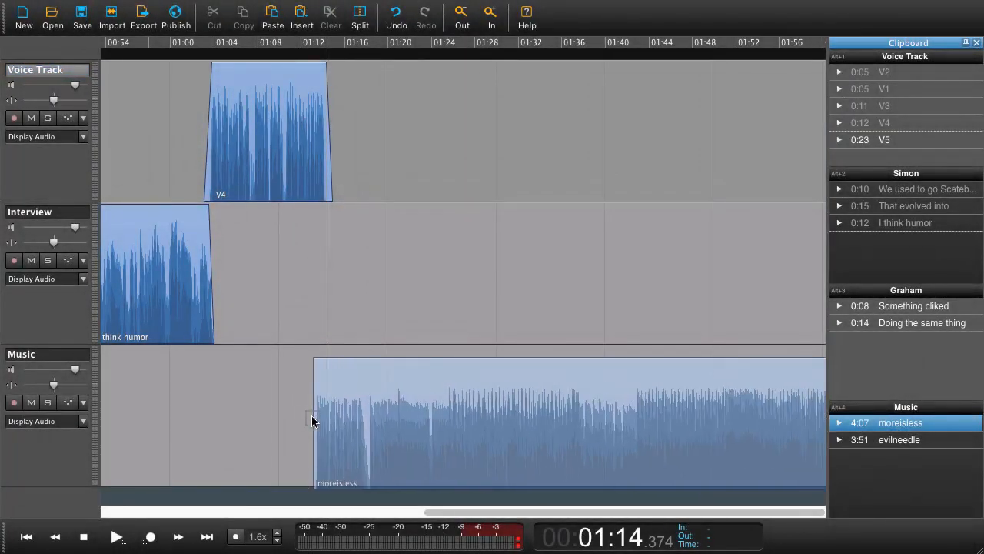
# Select the moreisless music clip placed on the Music track near 1:14
pyautogui.click(323, 406)
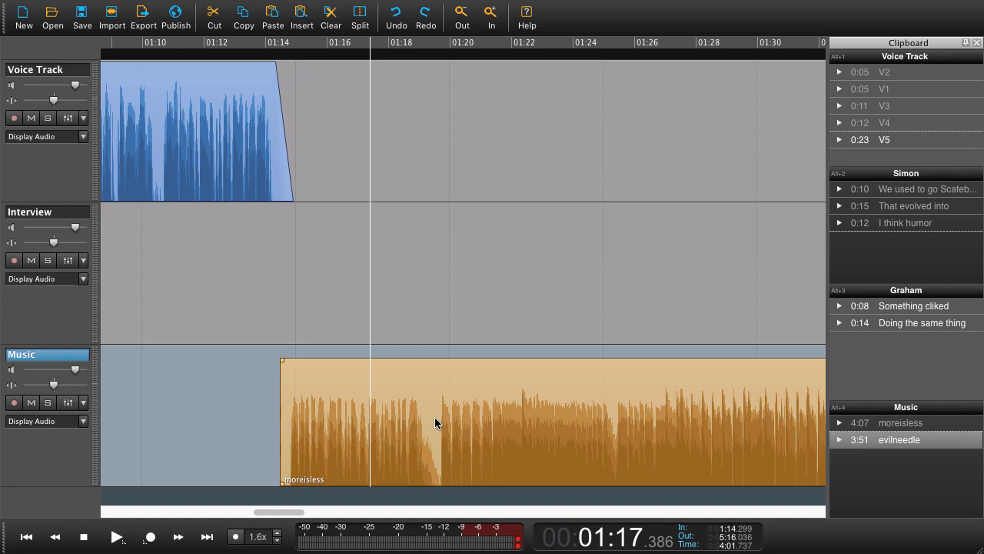
pyautogui.moveTo(279, 440)
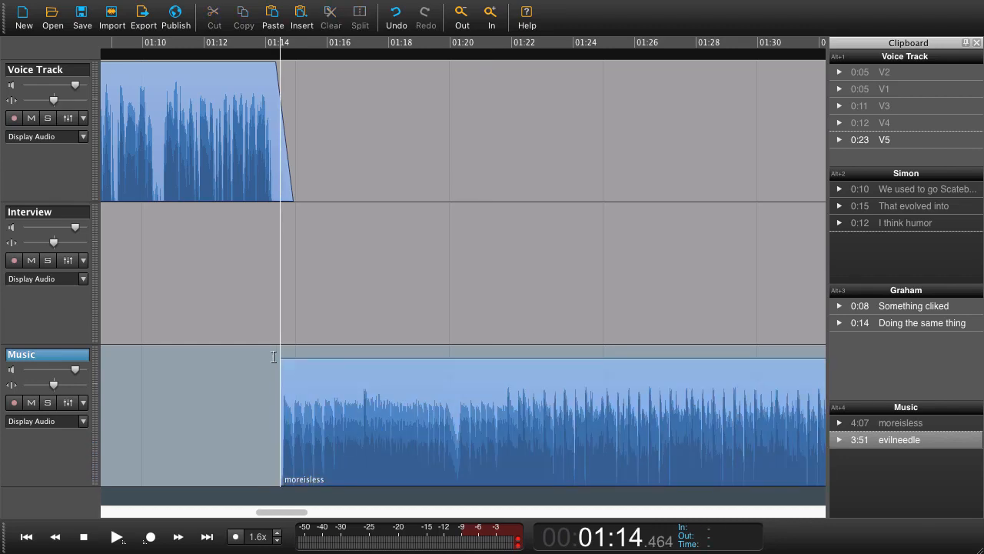
pyautogui.moveTo(164, 385)
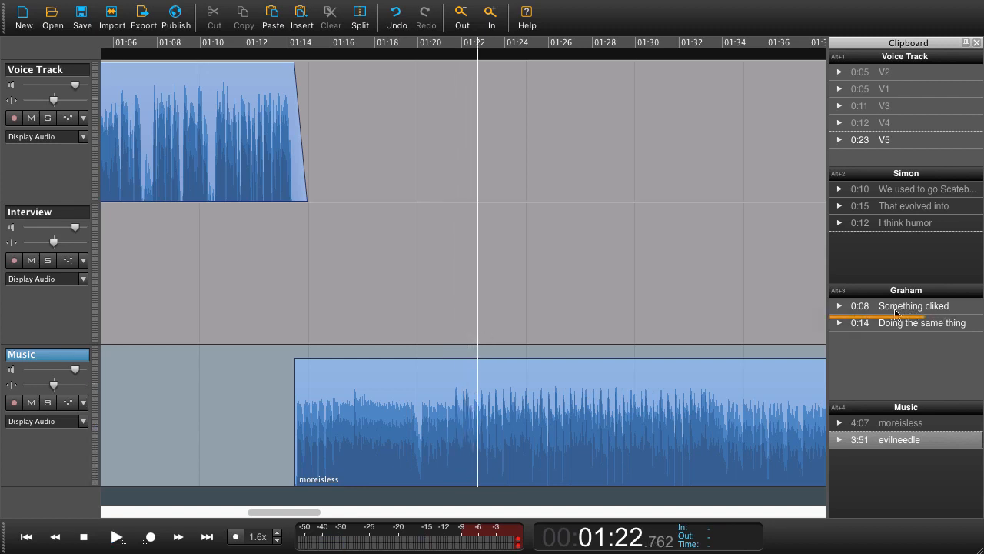
# Place Graham's 'Something cliked' on the Interview track near 1:25 and dip the music under it
pyautogui.click(913, 306)
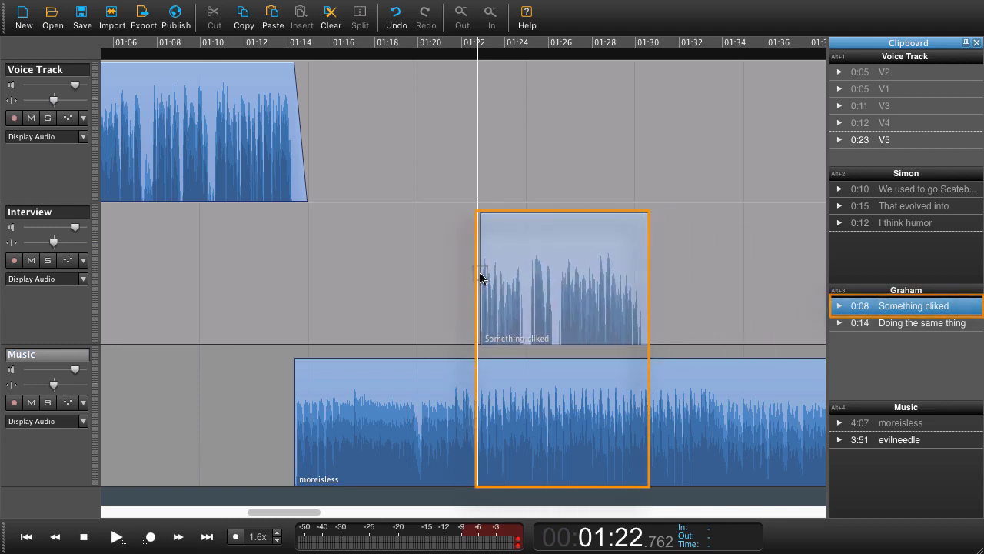
pyautogui.moveTo(561, 208); pyautogui.dragTo(561, 200)
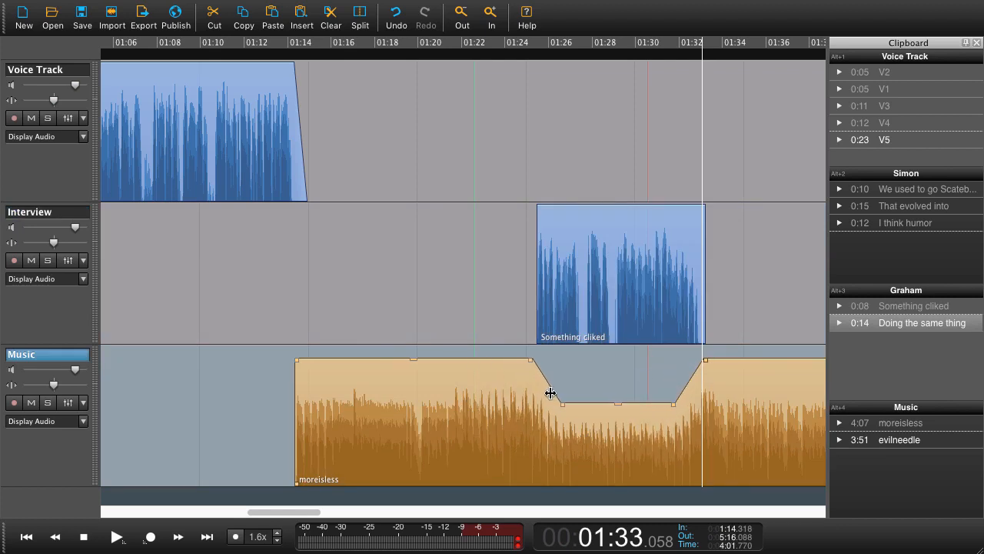
pyautogui.moveTo(551, 394); pyautogui.dragTo(652, 398)
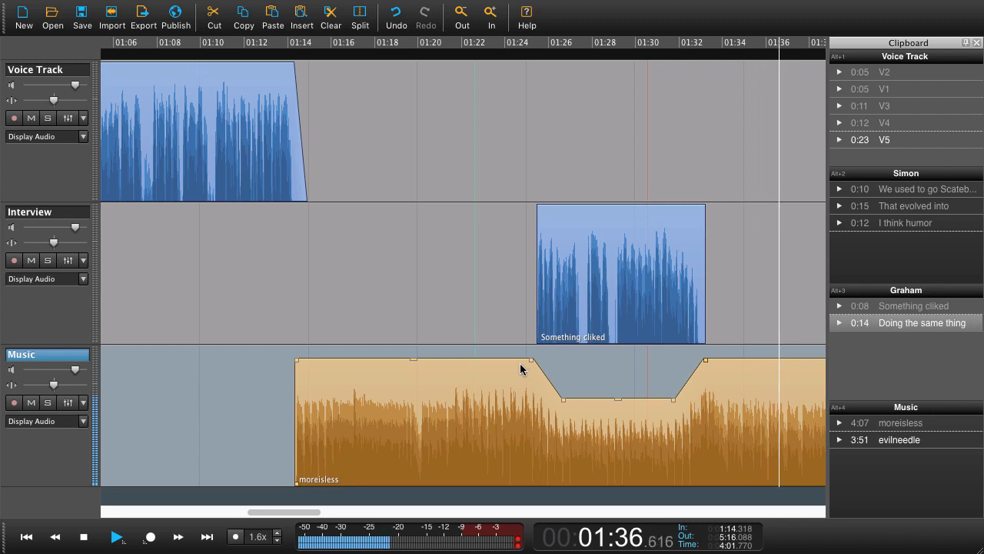
pyautogui.hscroll(3)
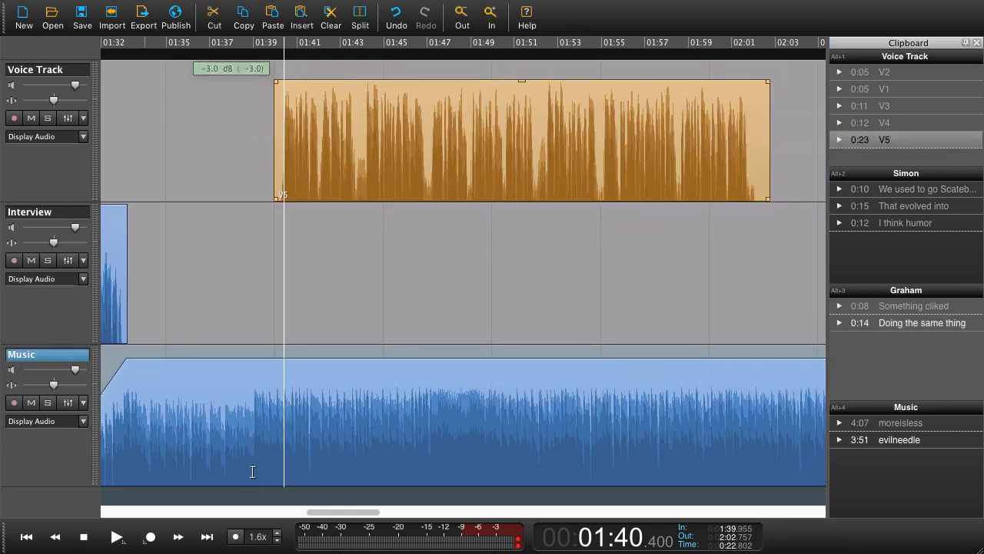
# Lower the music bed beneath V5 from about 1:39, then play it back
pyautogui.click(283, 473)
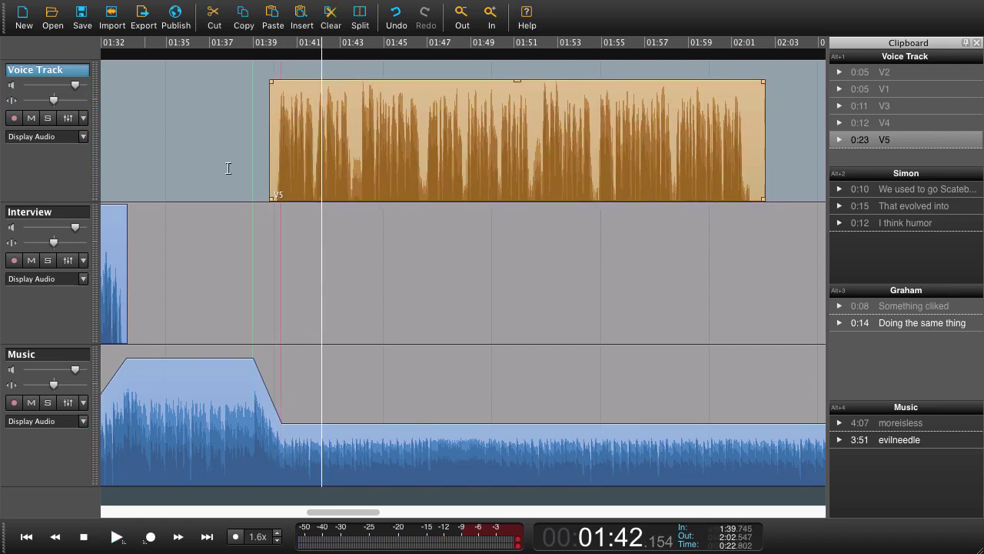
pyautogui.click(117, 535)
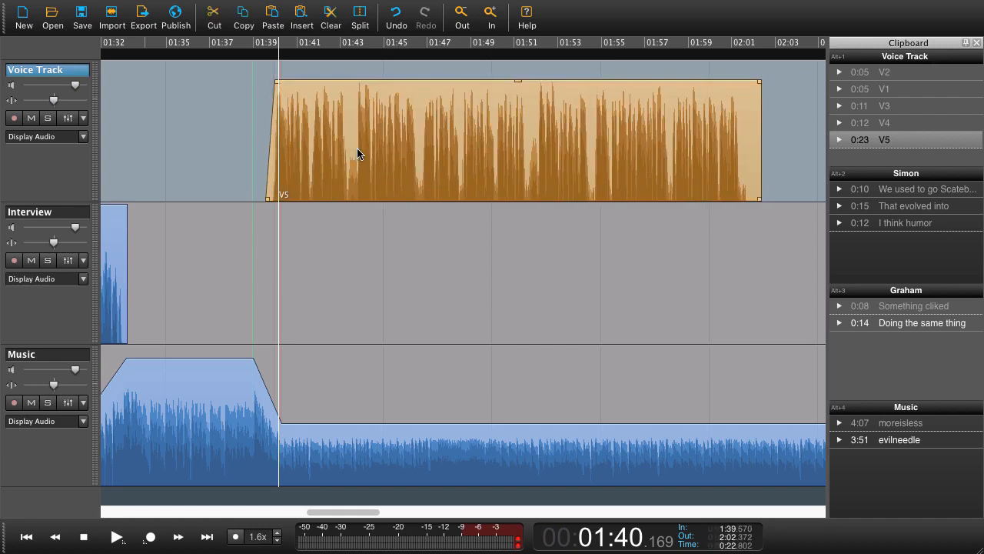
pyautogui.moveTo(233, 145)
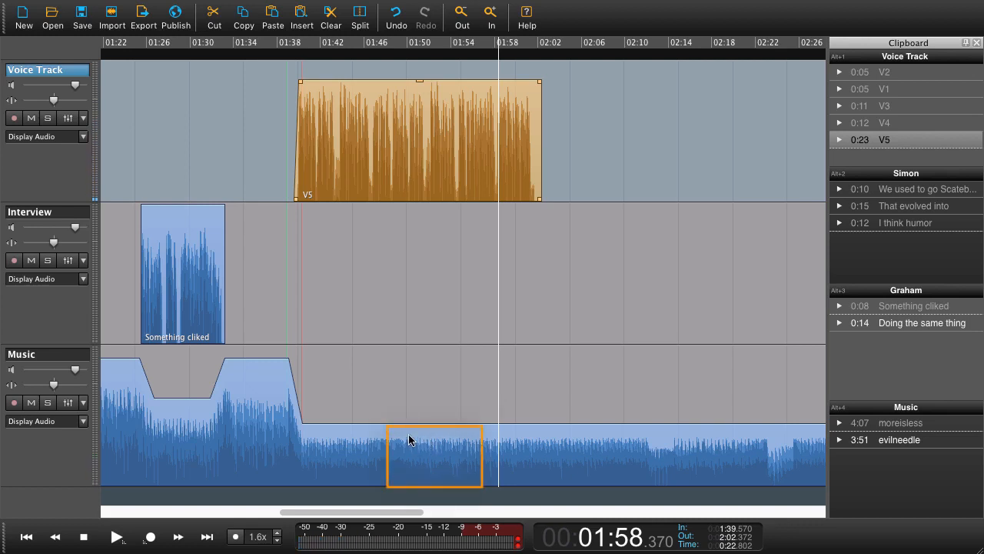
pyautogui.moveTo(421, 452)
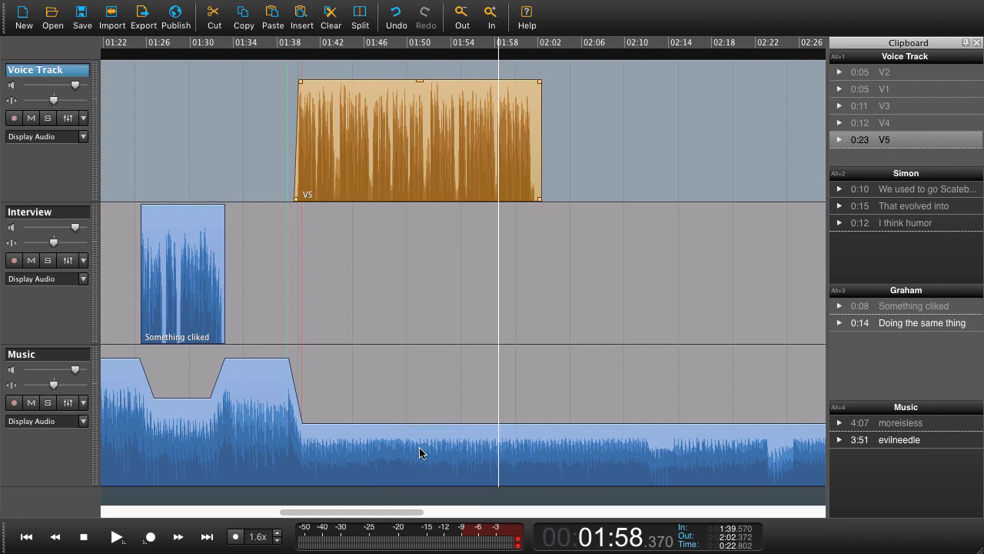
pyautogui.moveTo(390, 401)
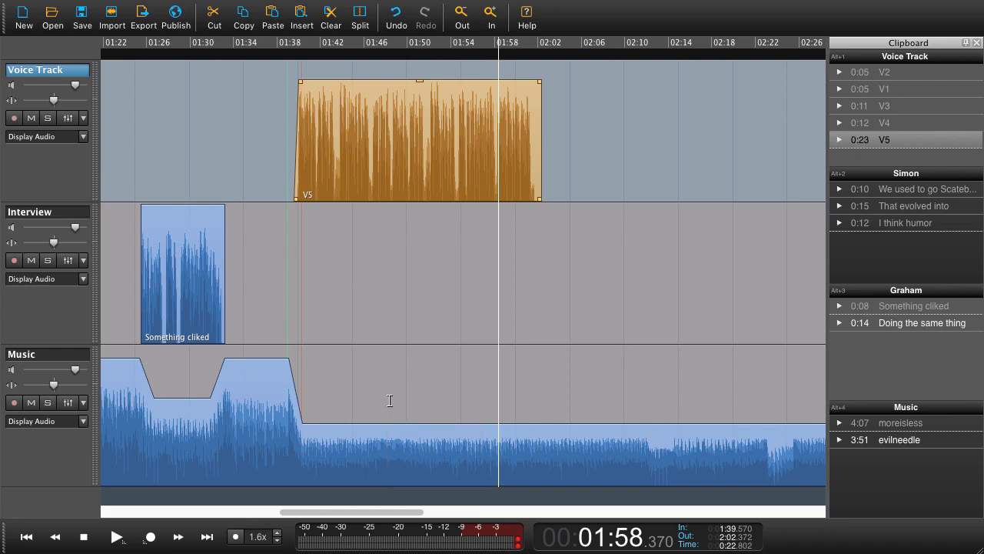
pyautogui.moveTo(386, 400)
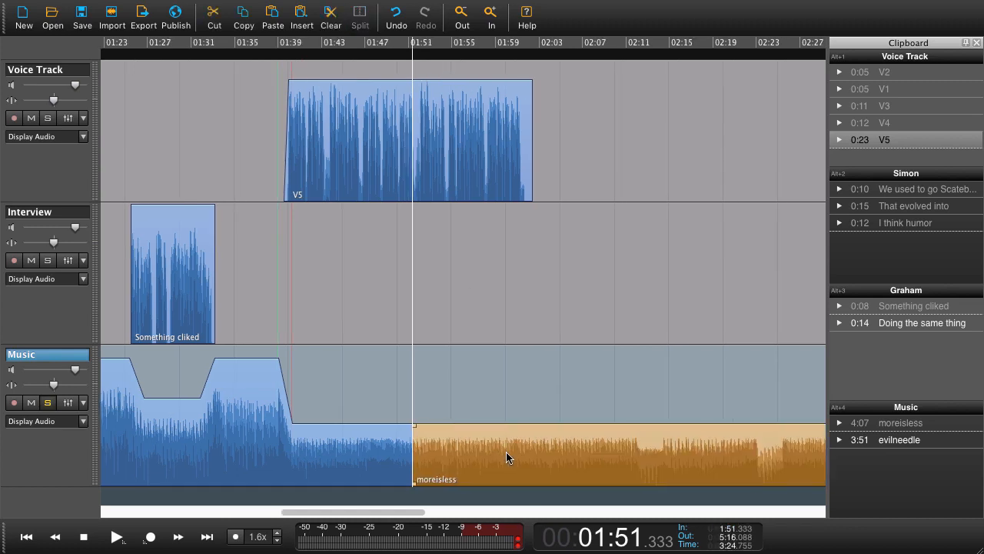
# Play back from where V5 begins to check the music fade-out
pyautogui.hscroll(-3)
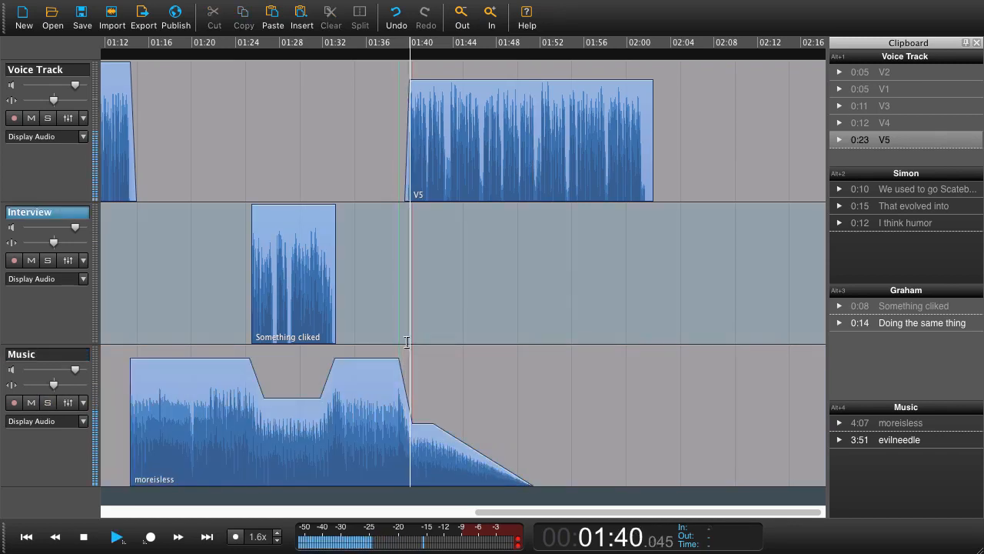
pyautogui.click(118, 536)
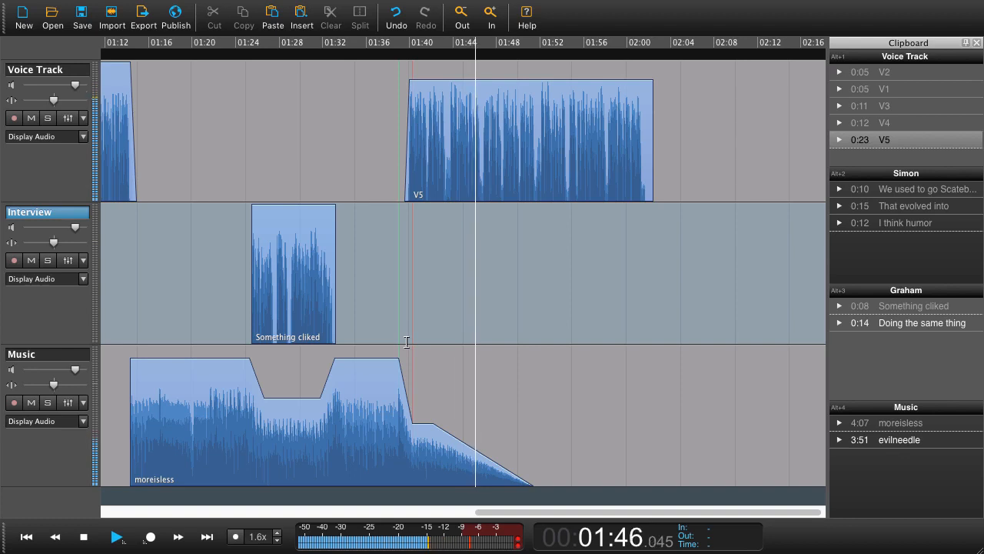
pyautogui.moveTo(426, 359)
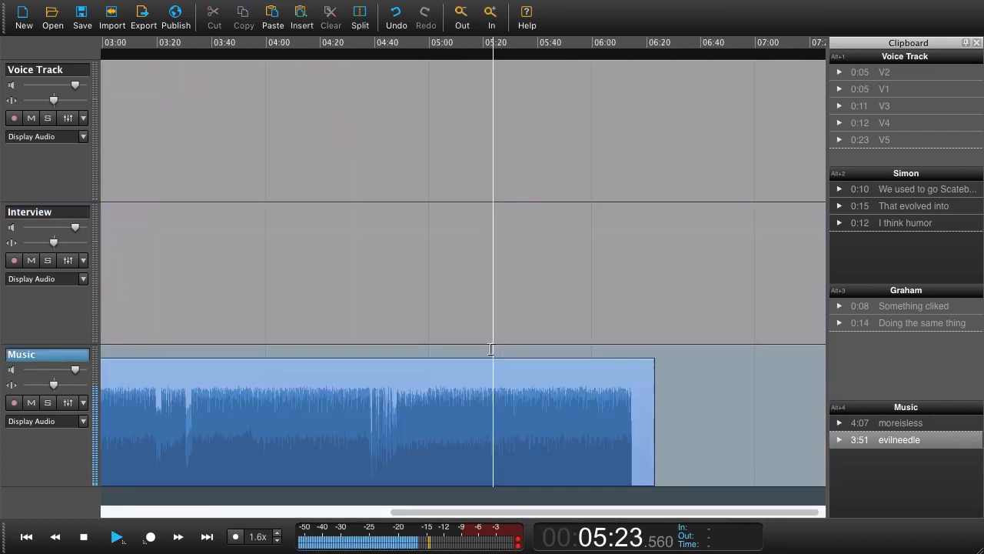
# Place the playhead on the later moreisless music near 5:21 and split it there
pyautogui.click(483, 351)
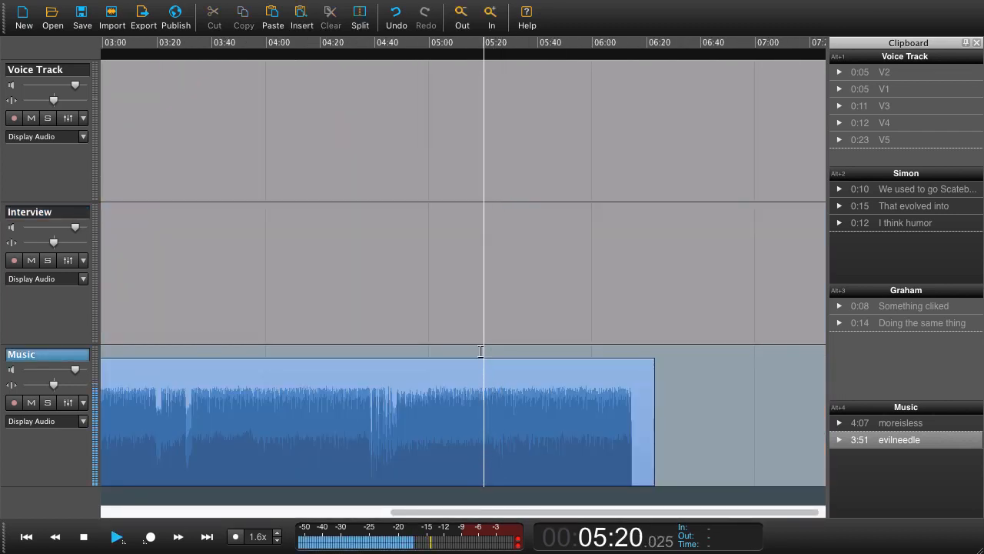
pyautogui.click(117, 536)
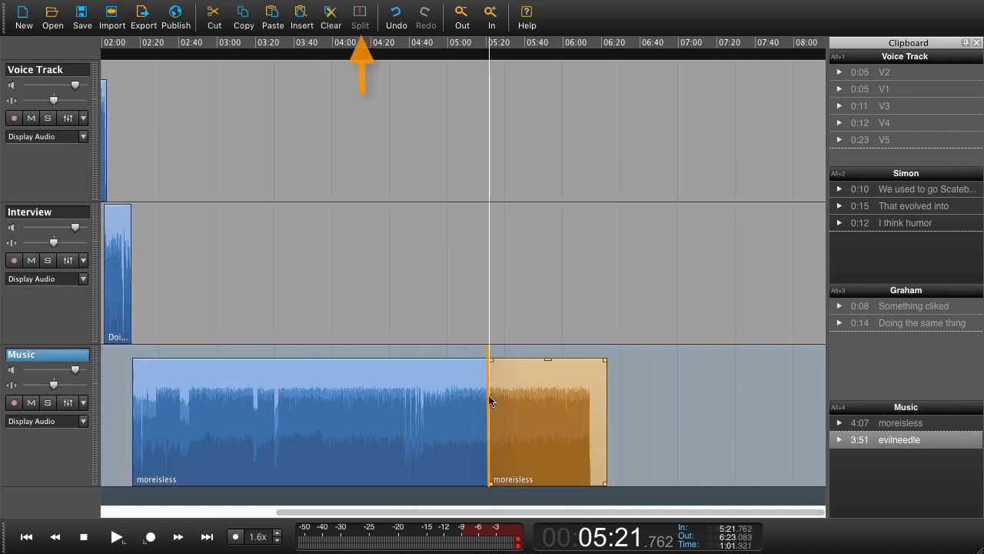
pyautogui.hscroll(-3)
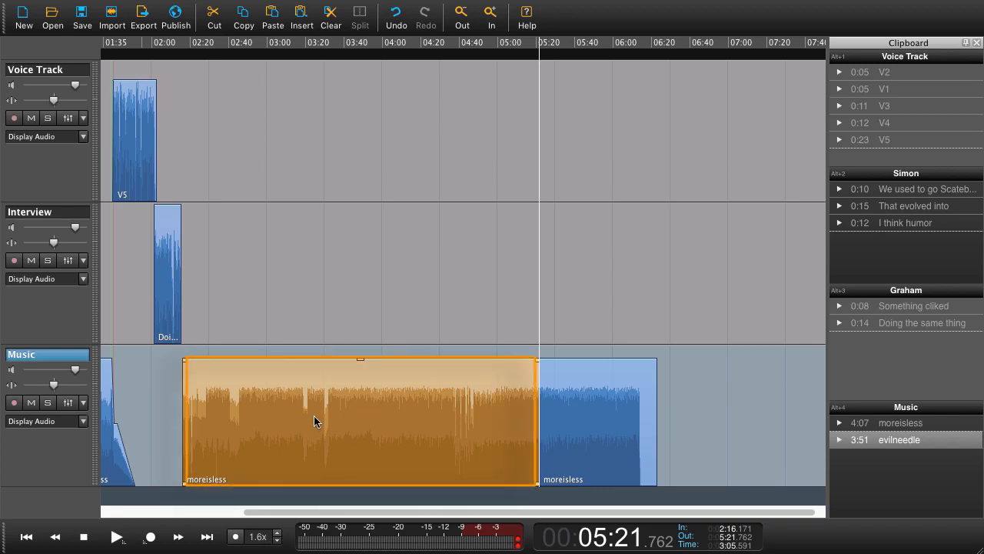
pyautogui.moveTo(181, 382)
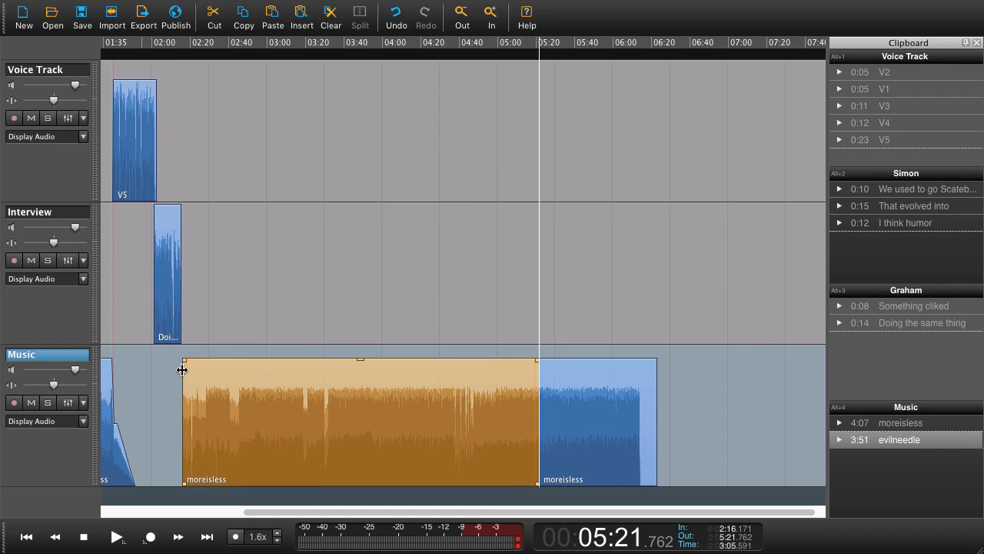
# Cut the selected moreisless stretch from 2:16 to 5:21
pyautogui.click(213, 13)
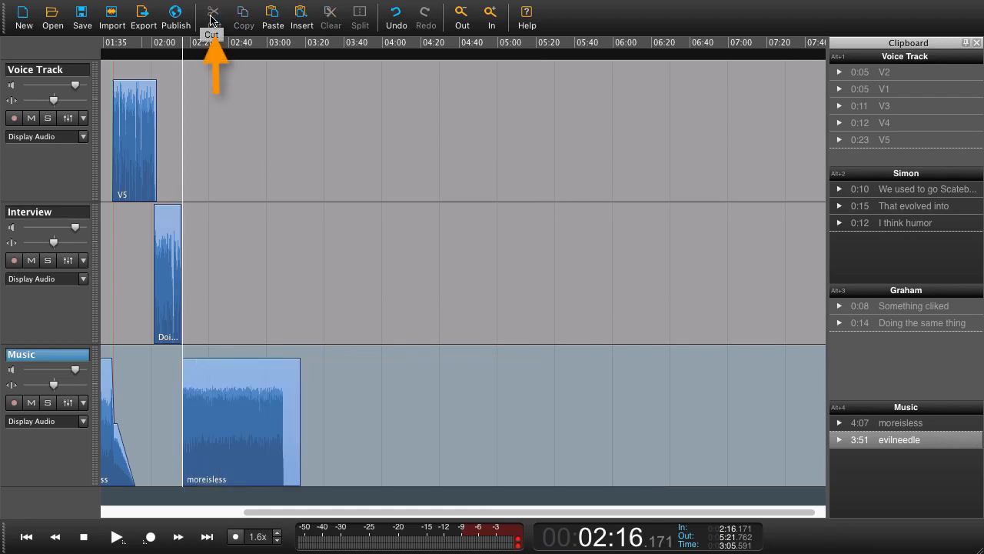
pyautogui.moveTo(178, 381)
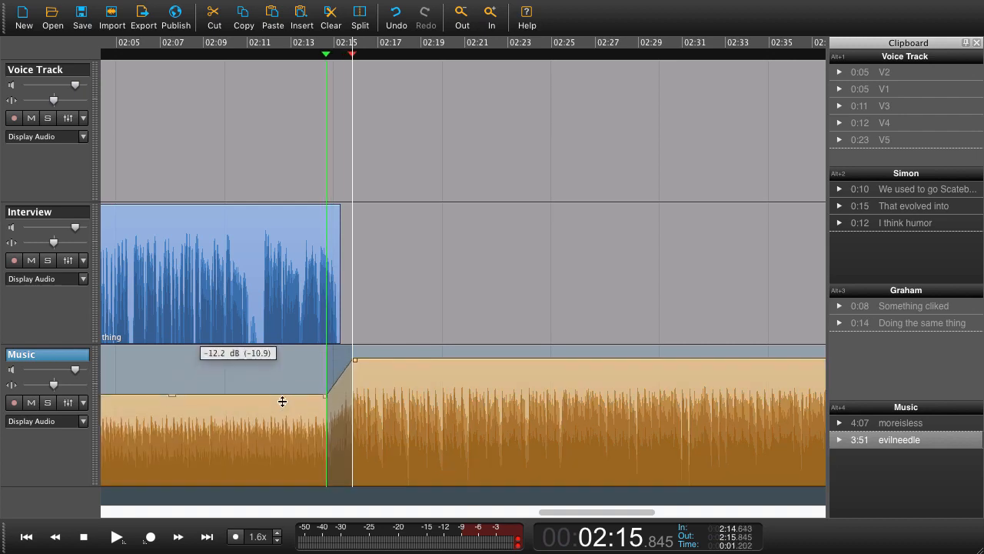
# Drag the Music envelope under 'Doing the same thing' down to about -12.2 dB
pyautogui.moveTo(282, 400); pyautogui.dragTo(244, 389)
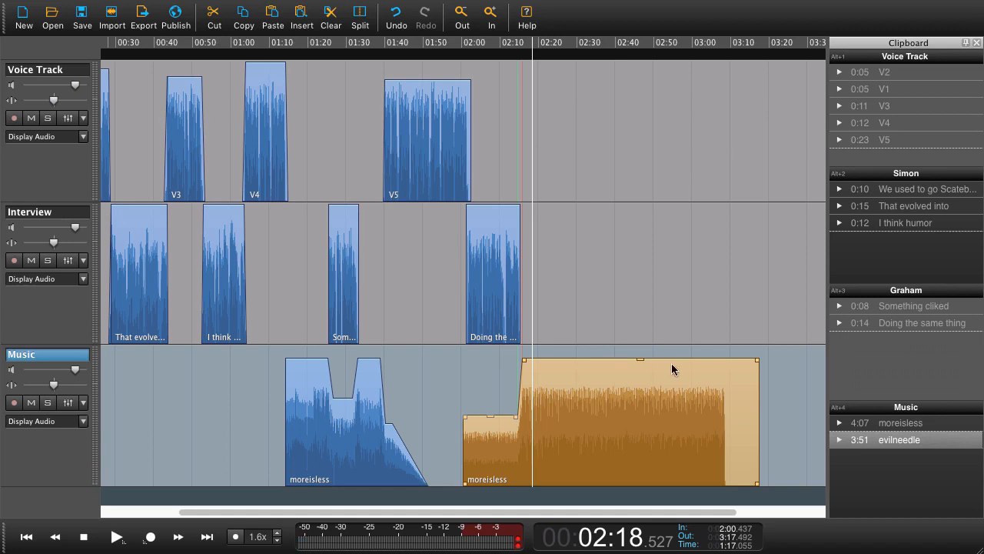
pyautogui.moveTo(437, 451)
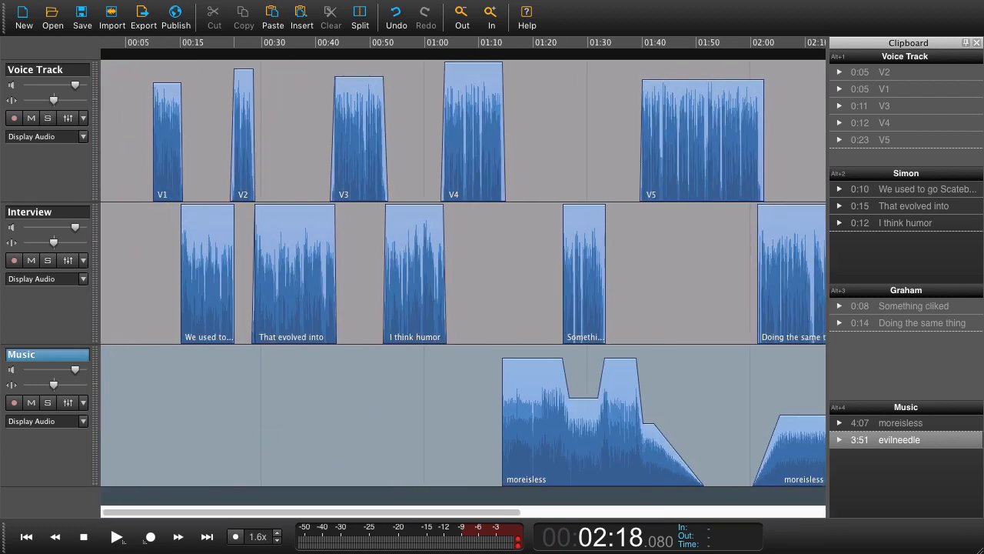
pyautogui.click(899, 439)
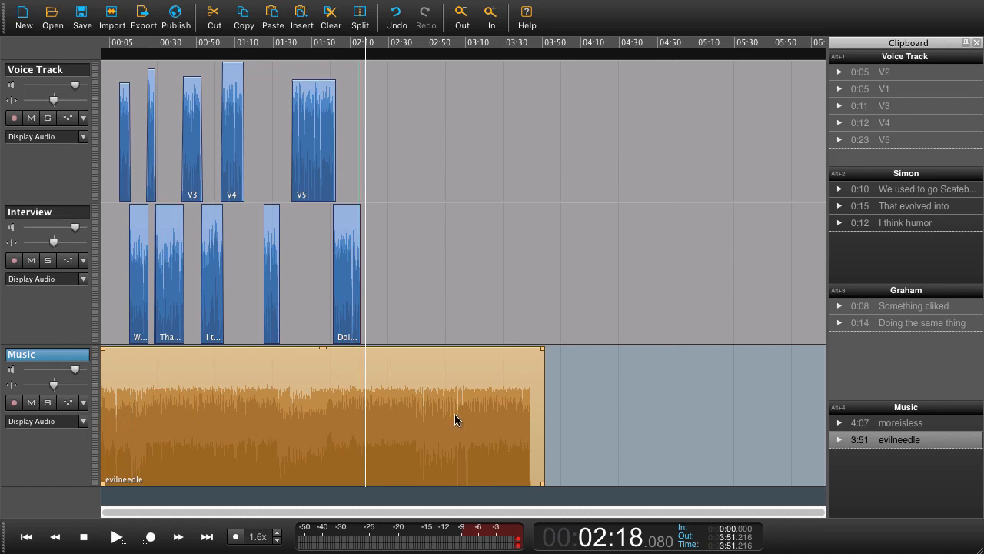
pyautogui.moveTo(500, 423)
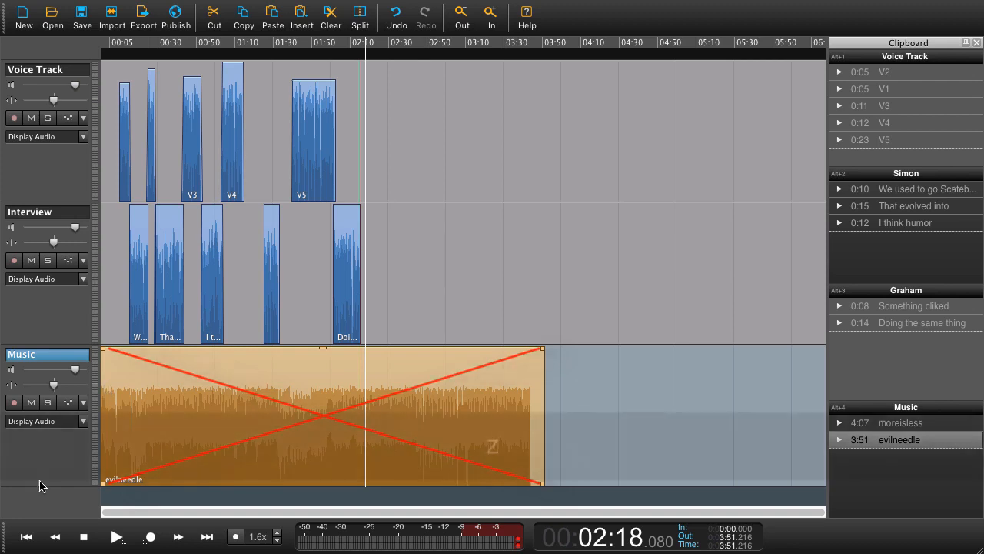
pyautogui.click(396, 14)
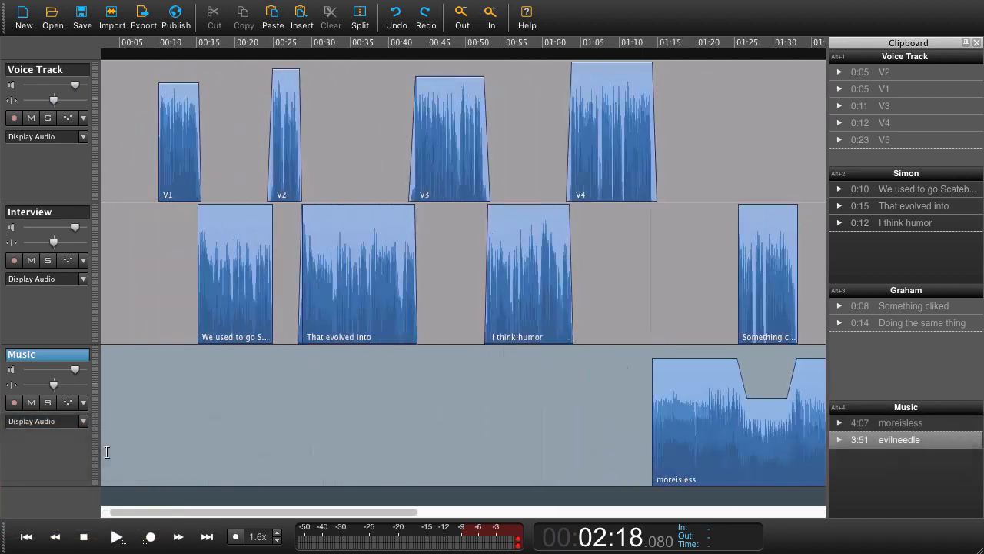
pyautogui.hscroll(-3)
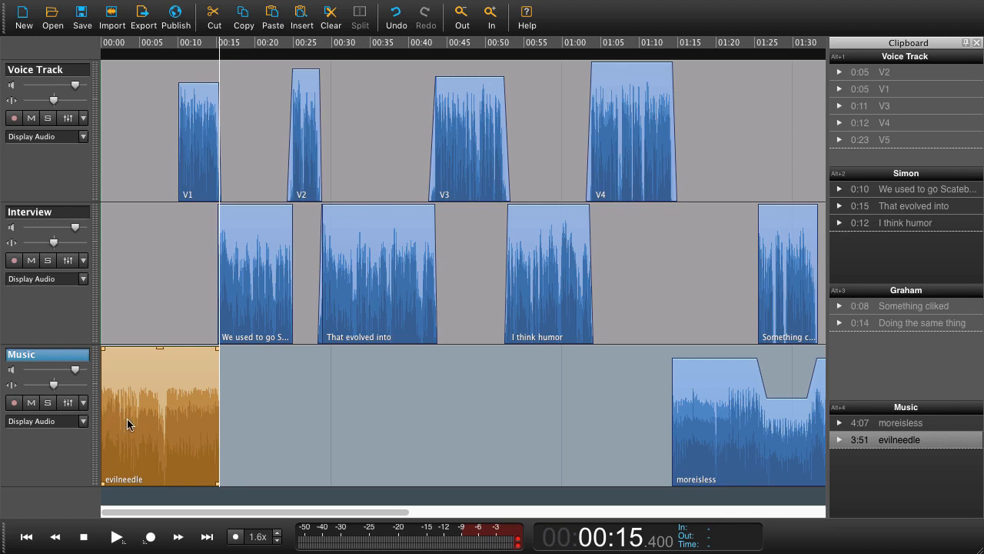
pyautogui.moveTo(239, 404)
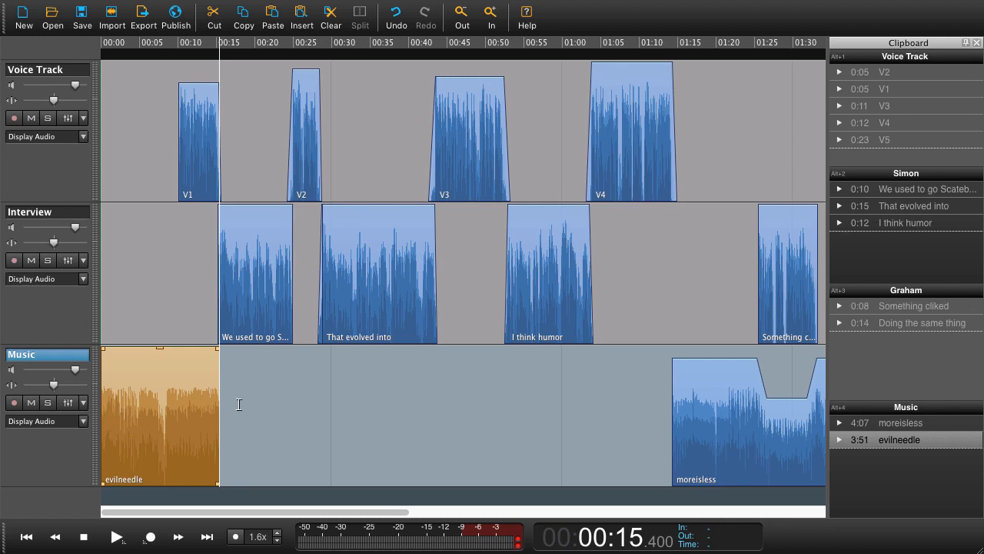
pyautogui.moveTo(219, 403)
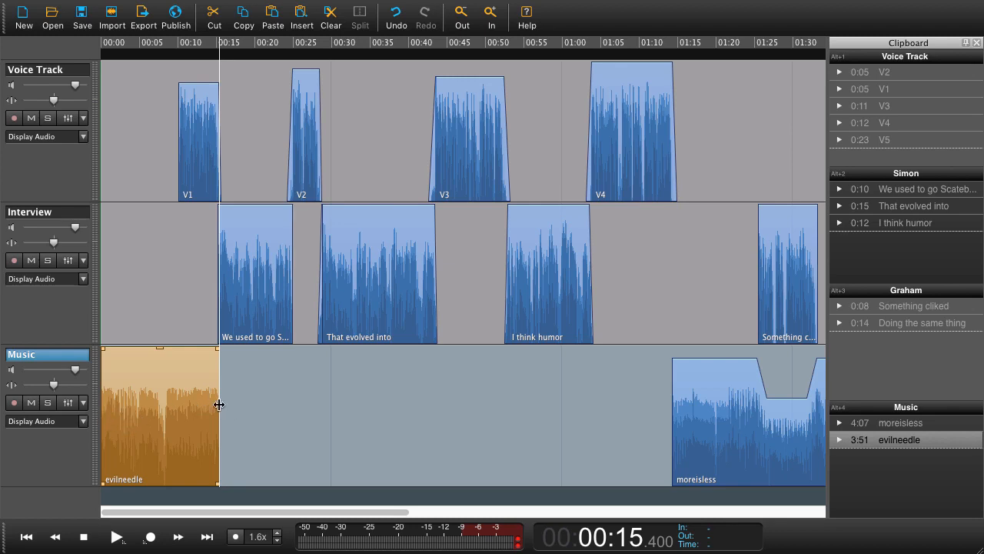
pyautogui.moveTo(219, 415); pyautogui.dragTo(425, 415)
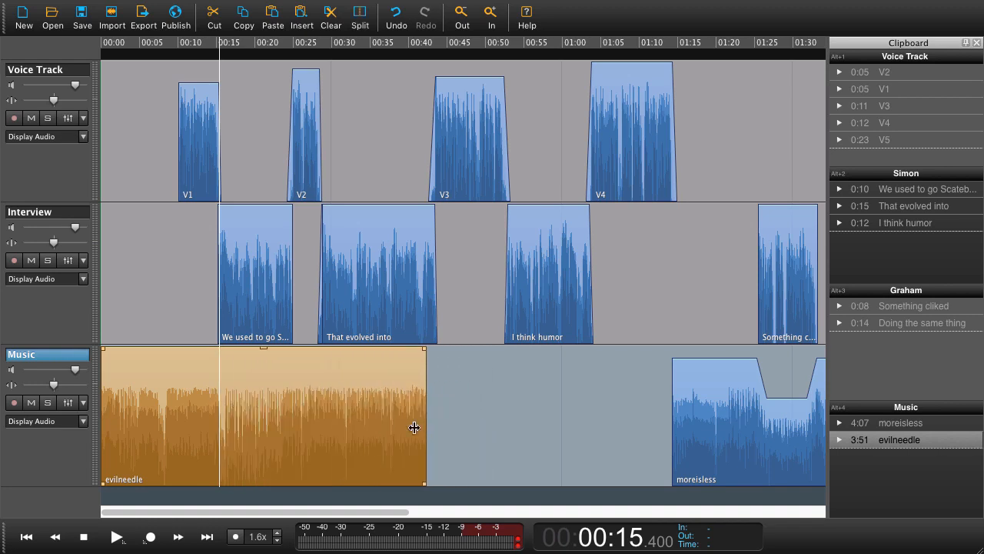
pyautogui.moveTo(426, 427); pyautogui.dragTo(314, 436)
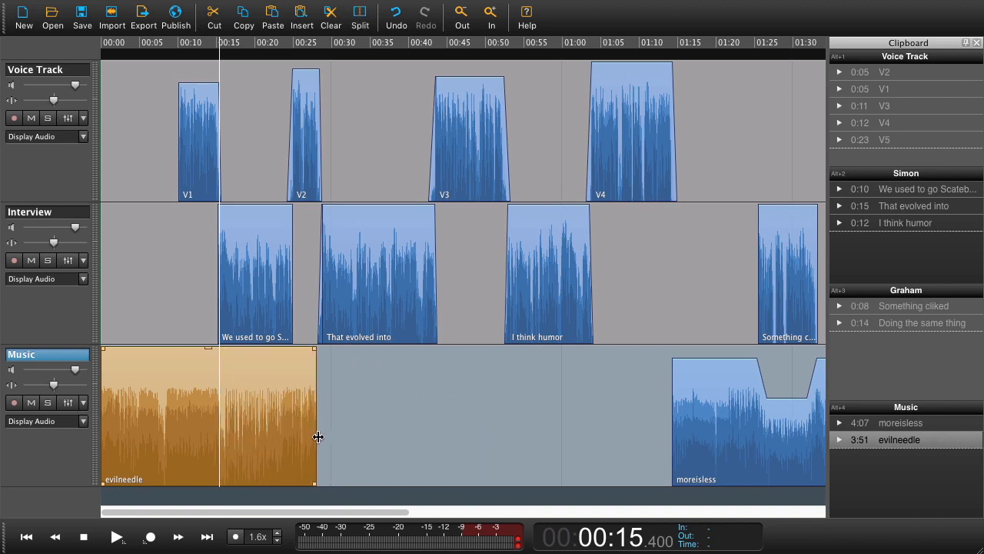
pyautogui.moveTo(315, 437); pyautogui.dragTo(223, 437)
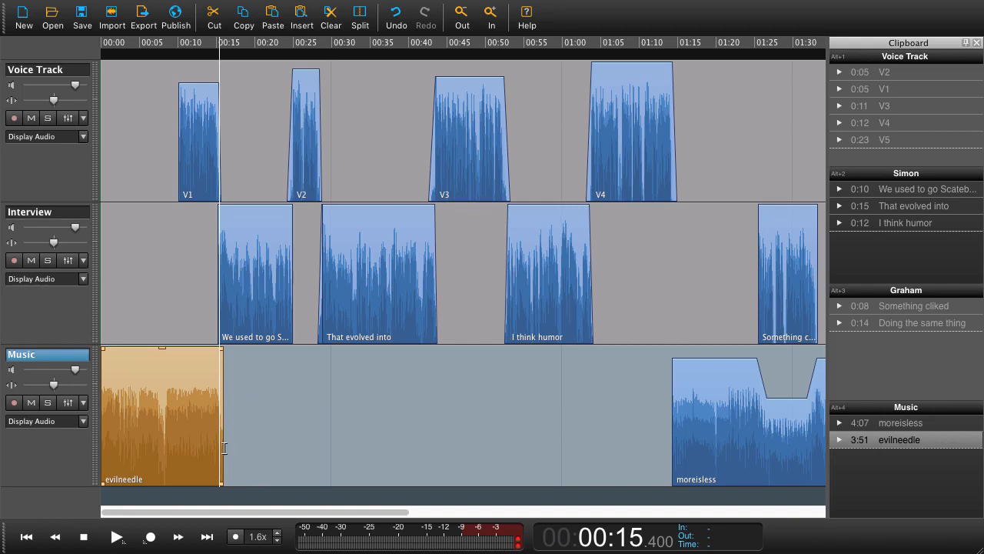
pyautogui.moveTo(220, 451)
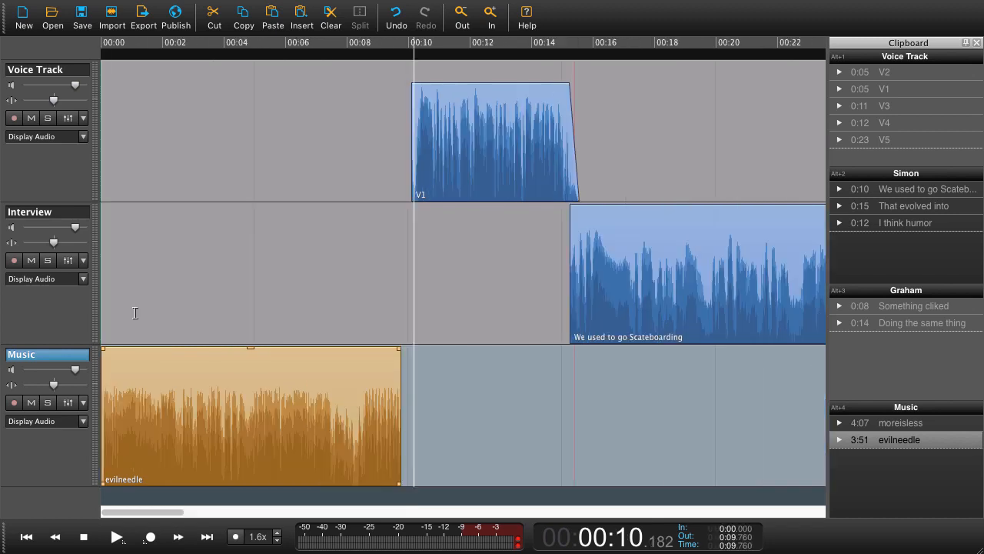
# Play back the evilneedle intro to check it ends around 0:09.8, before V1
pyautogui.click(117, 536)
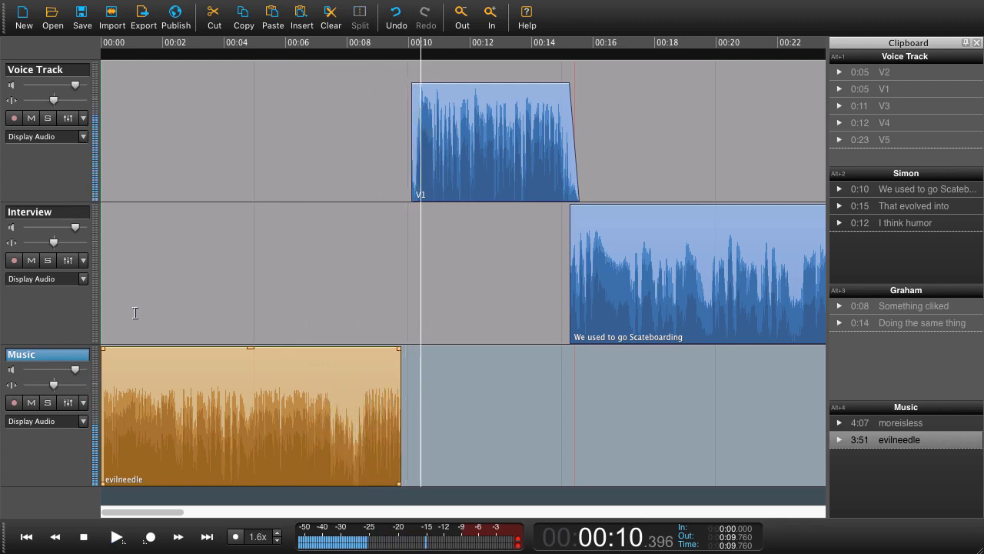
pyautogui.moveTo(284, 323)
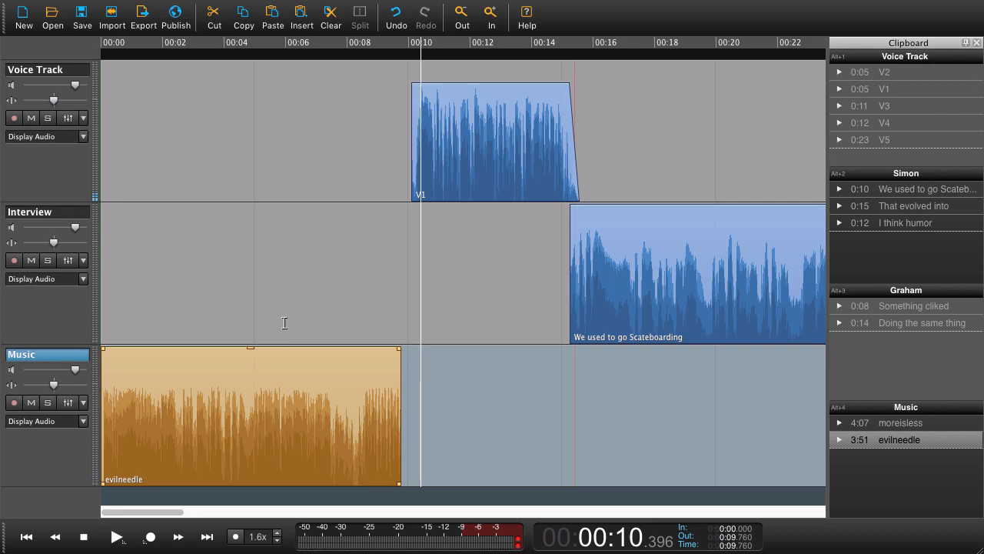
pyautogui.moveTo(321, 256)
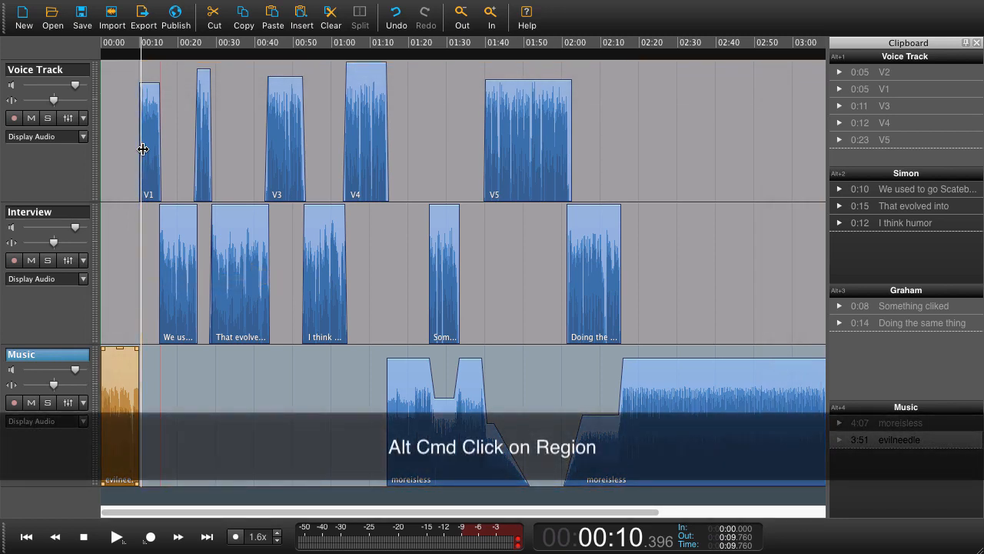
# Select V1 and every clip after it so they can be moved later
pyautogui.click(149, 123)
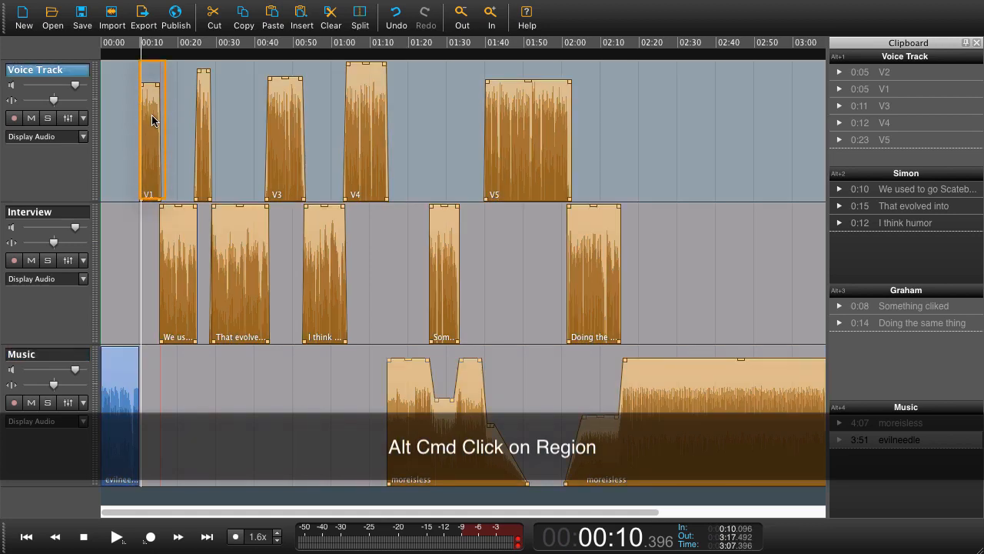
pyautogui.click(148, 127)
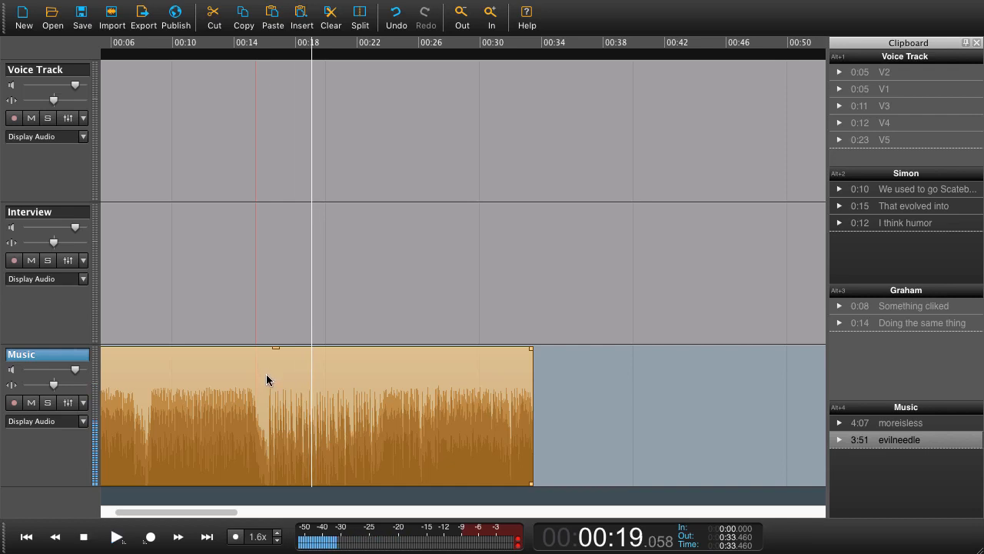
pyautogui.moveTo(259, 461)
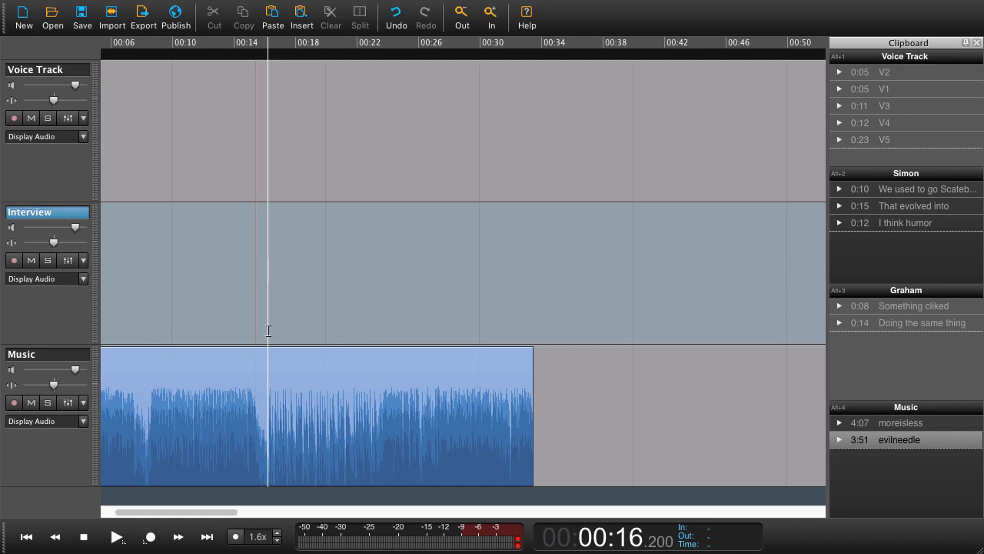
pyautogui.moveTo(354, 66)
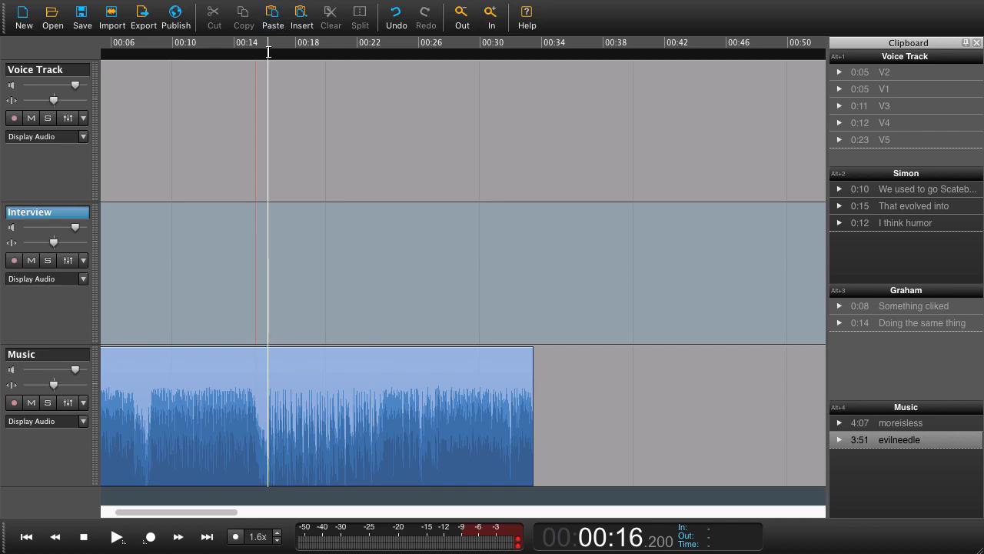
# Add a marker at 0:16 and pull V1 and the following clips back to it
pyautogui.rightClick(279, 58)
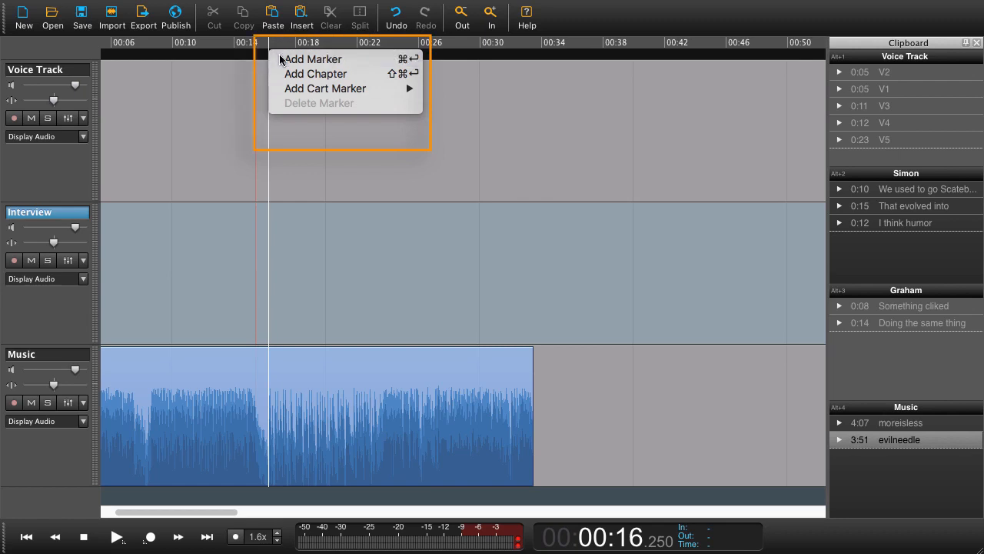
pyautogui.click(313, 59)
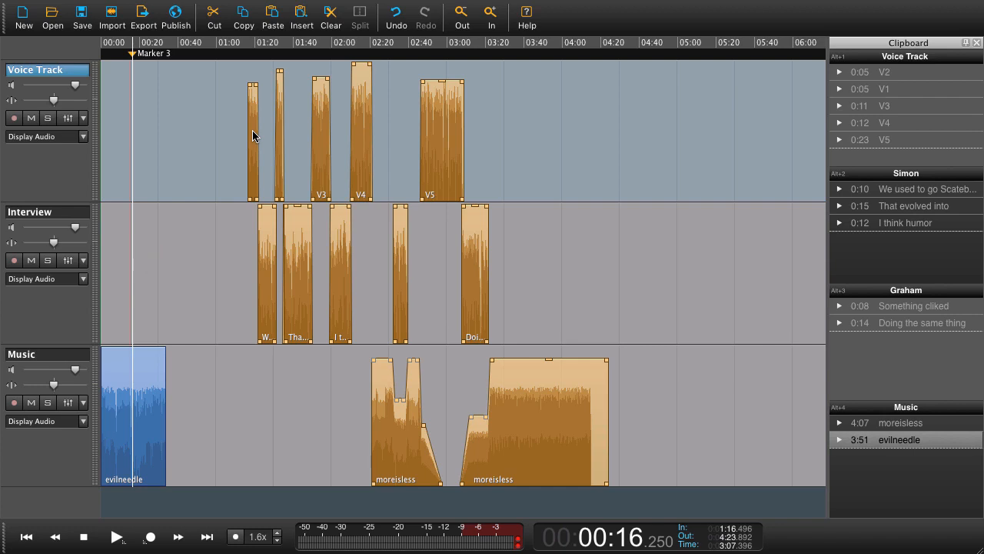
pyautogui.press('shift+cmd+left')
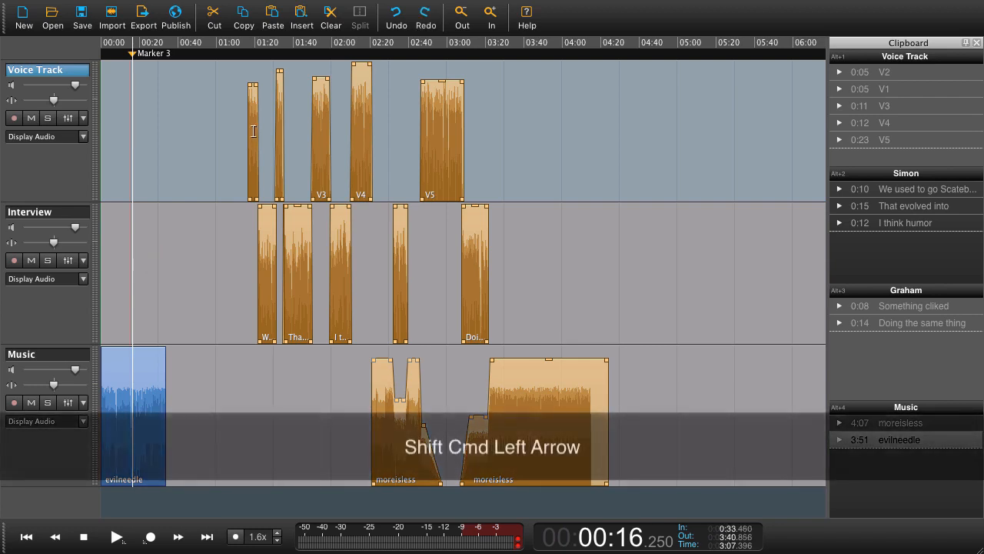
pyautogui.press('shift+cmd+left')
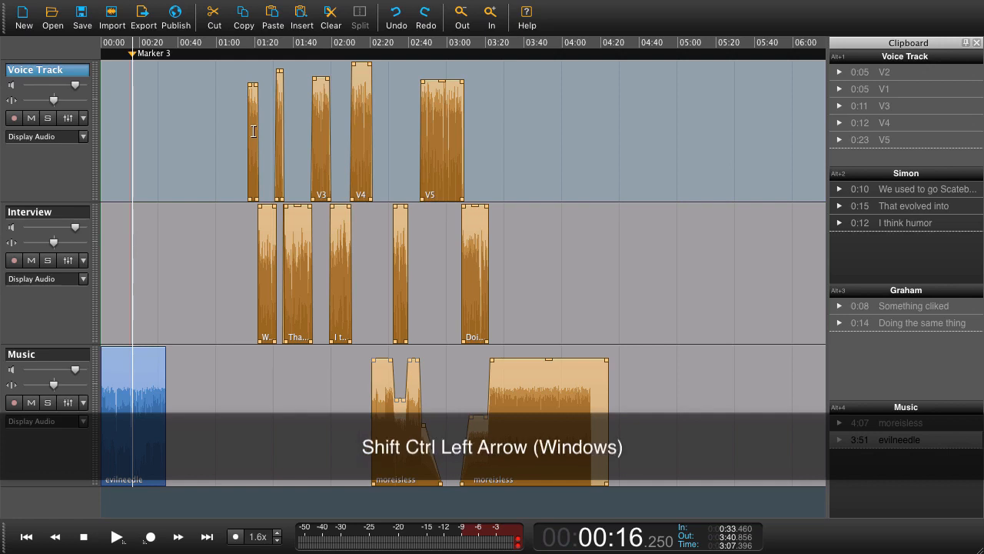
pyautogui.press('shift+ctrl+left')
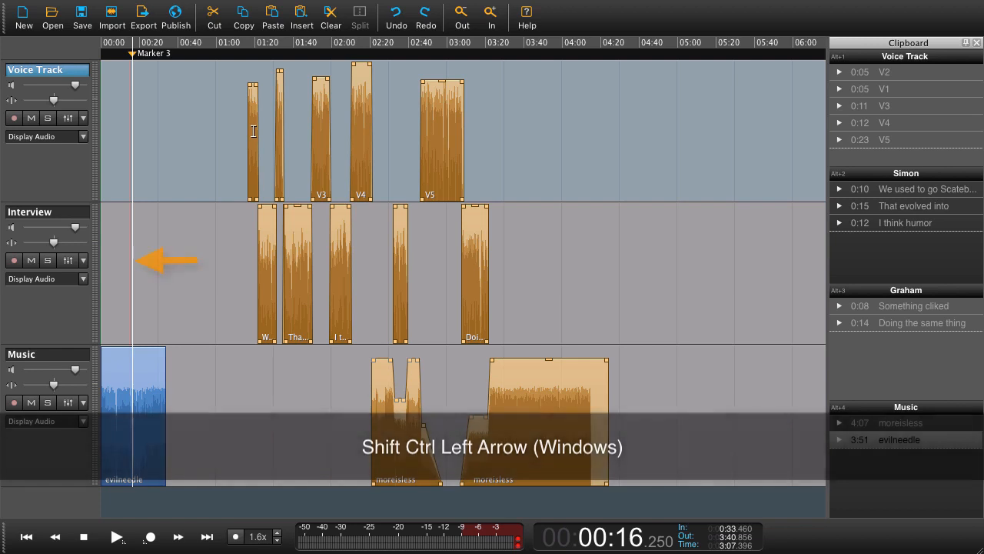
pyautogui.press('shift+ctrl+Left')
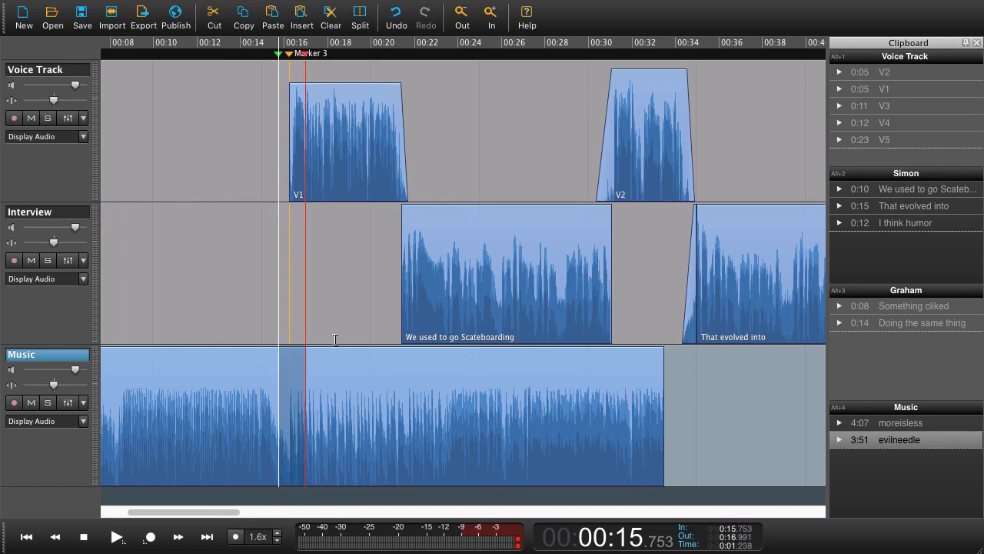
pyautogui.moveTo(336, 346)
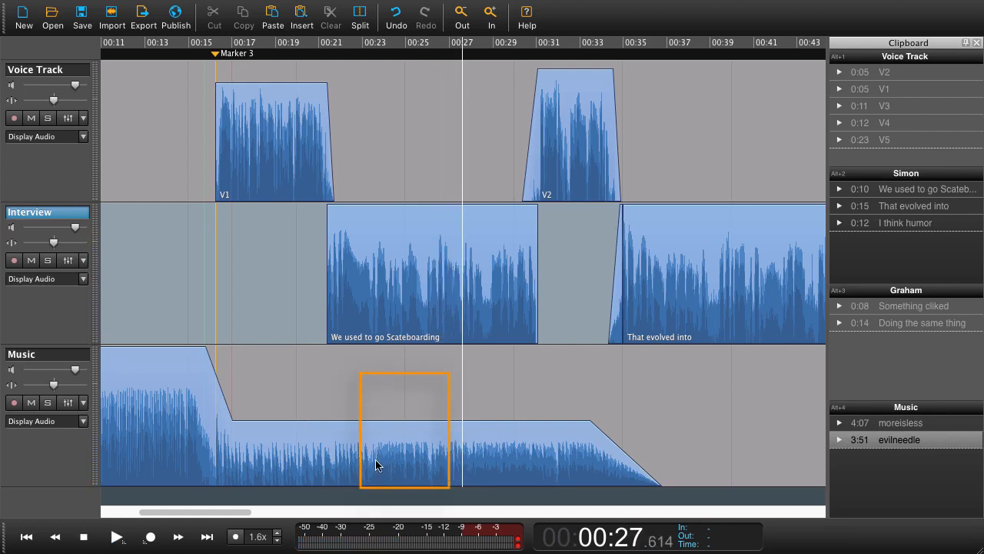
pyautogui.moveTo(423, 458)
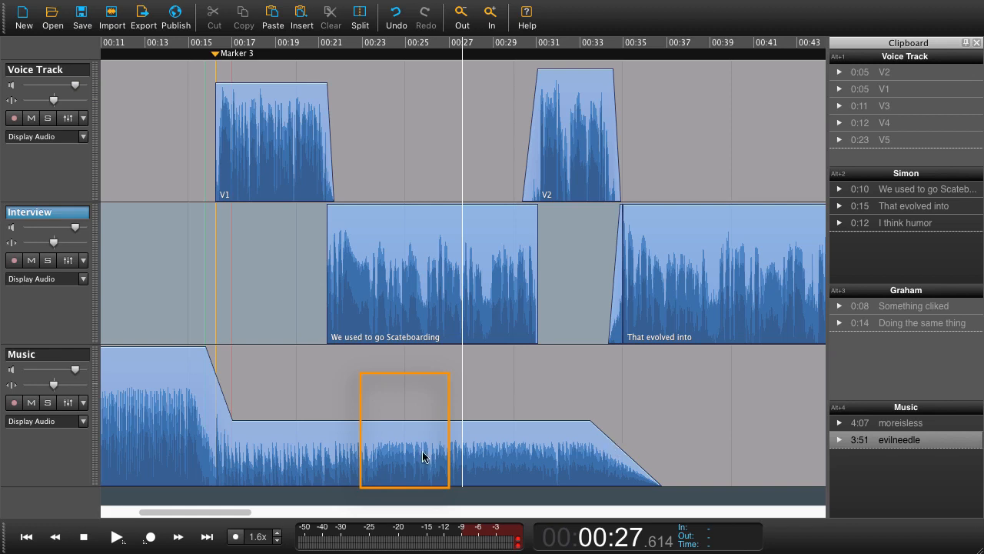